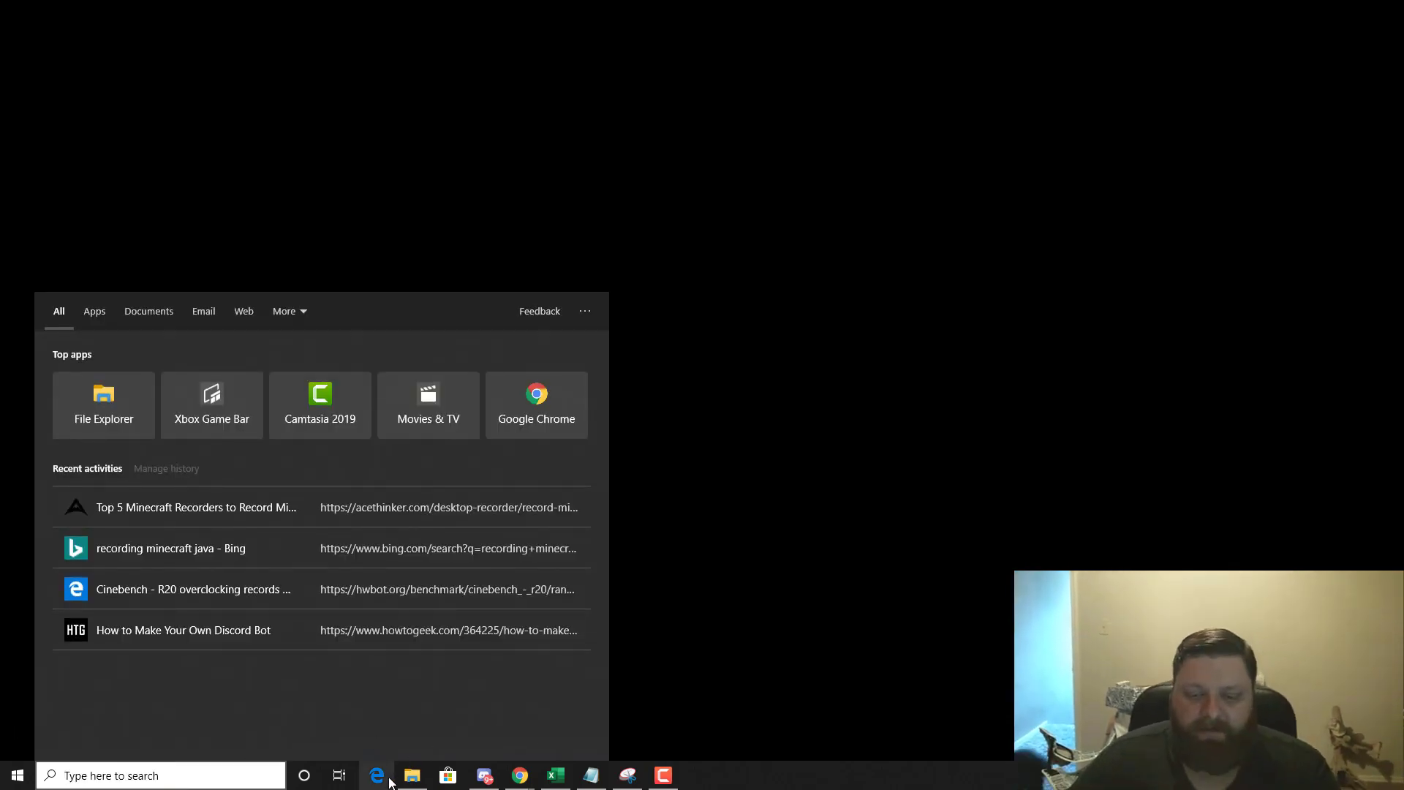
# Launch Edge and start a new InPrivate window for the Gmail sign-in page.
pyautogui.click(376, 775)
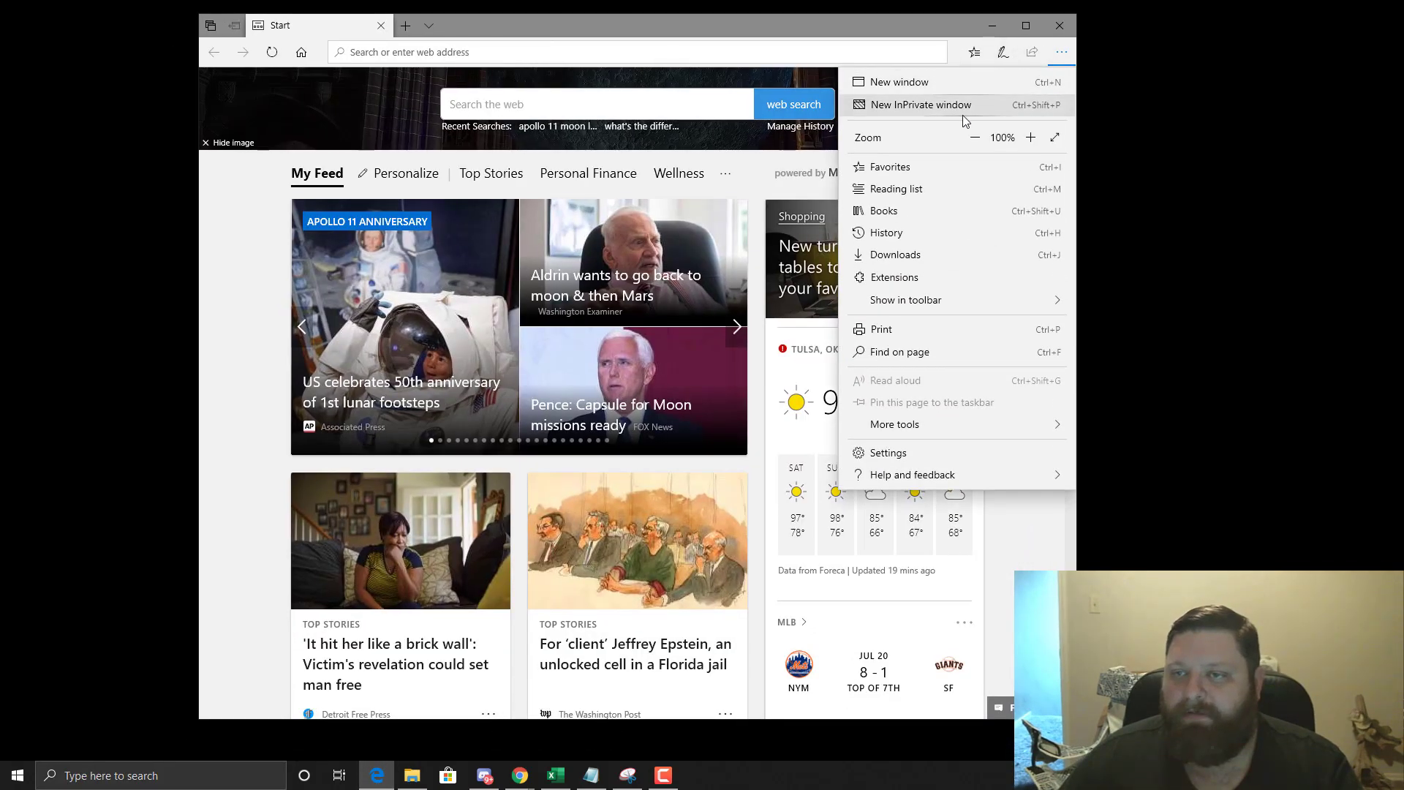
pyautogui.click(920, 105)
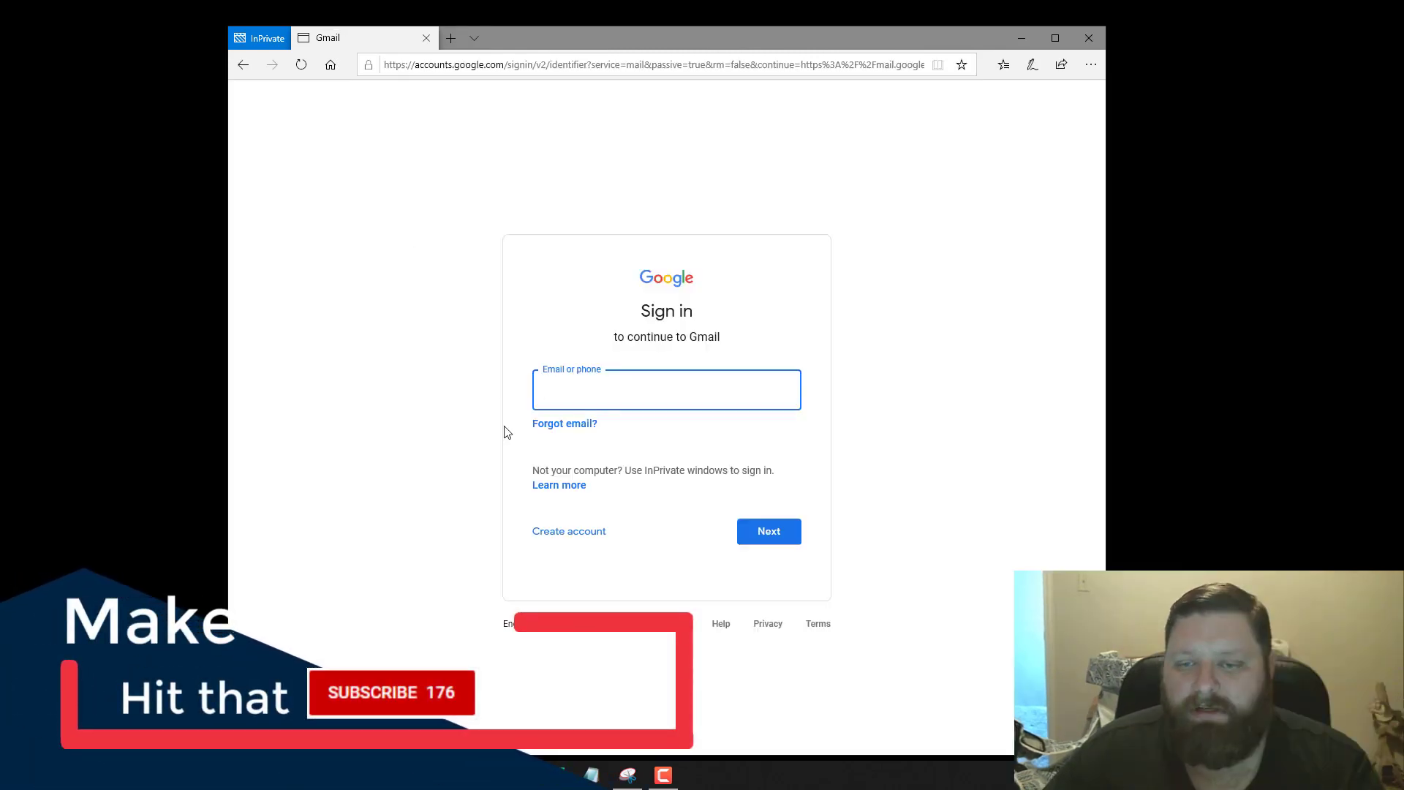
# Begin a new Google account with the name 'Minecra', username and password.
pyautogui.click(569, 530)
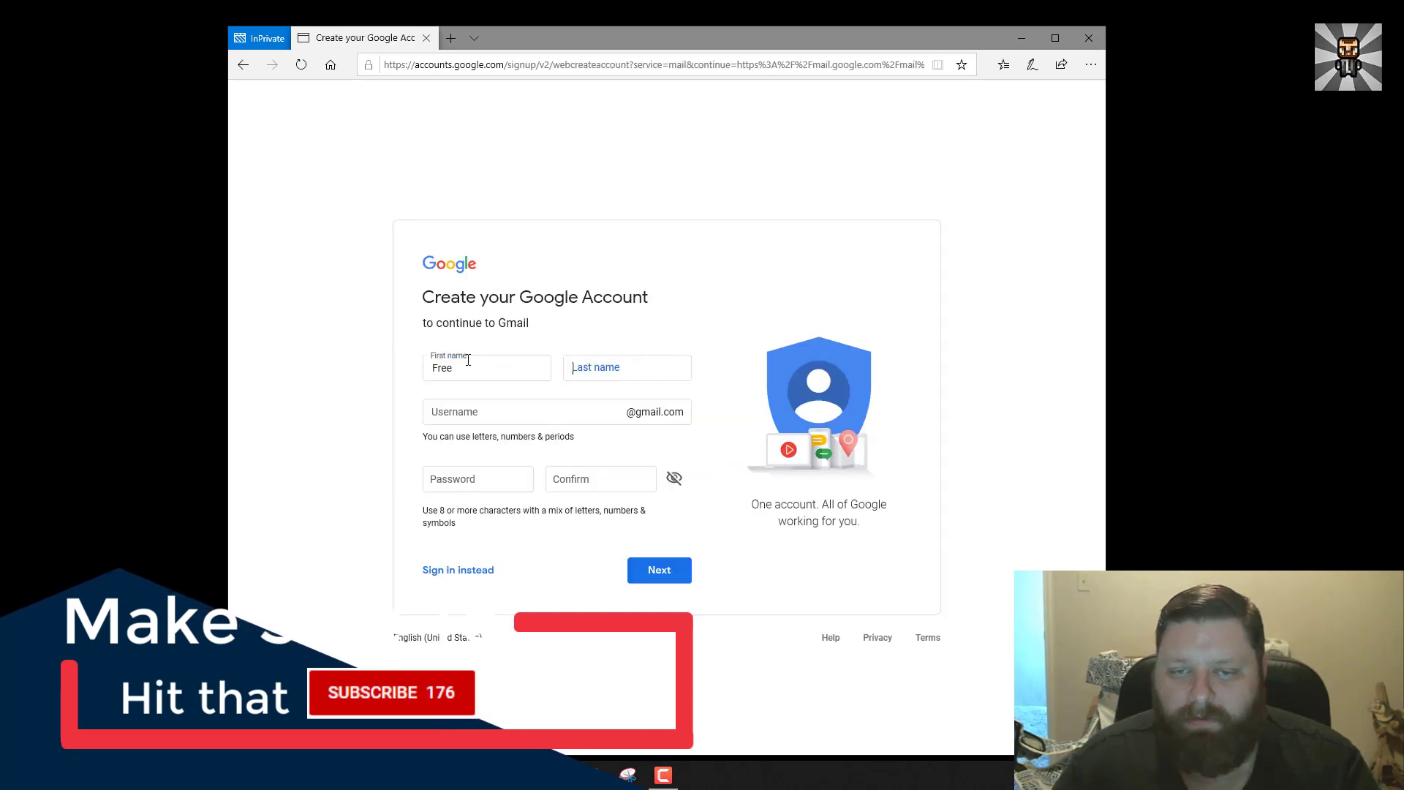
pyautogui.write('Minecraft')
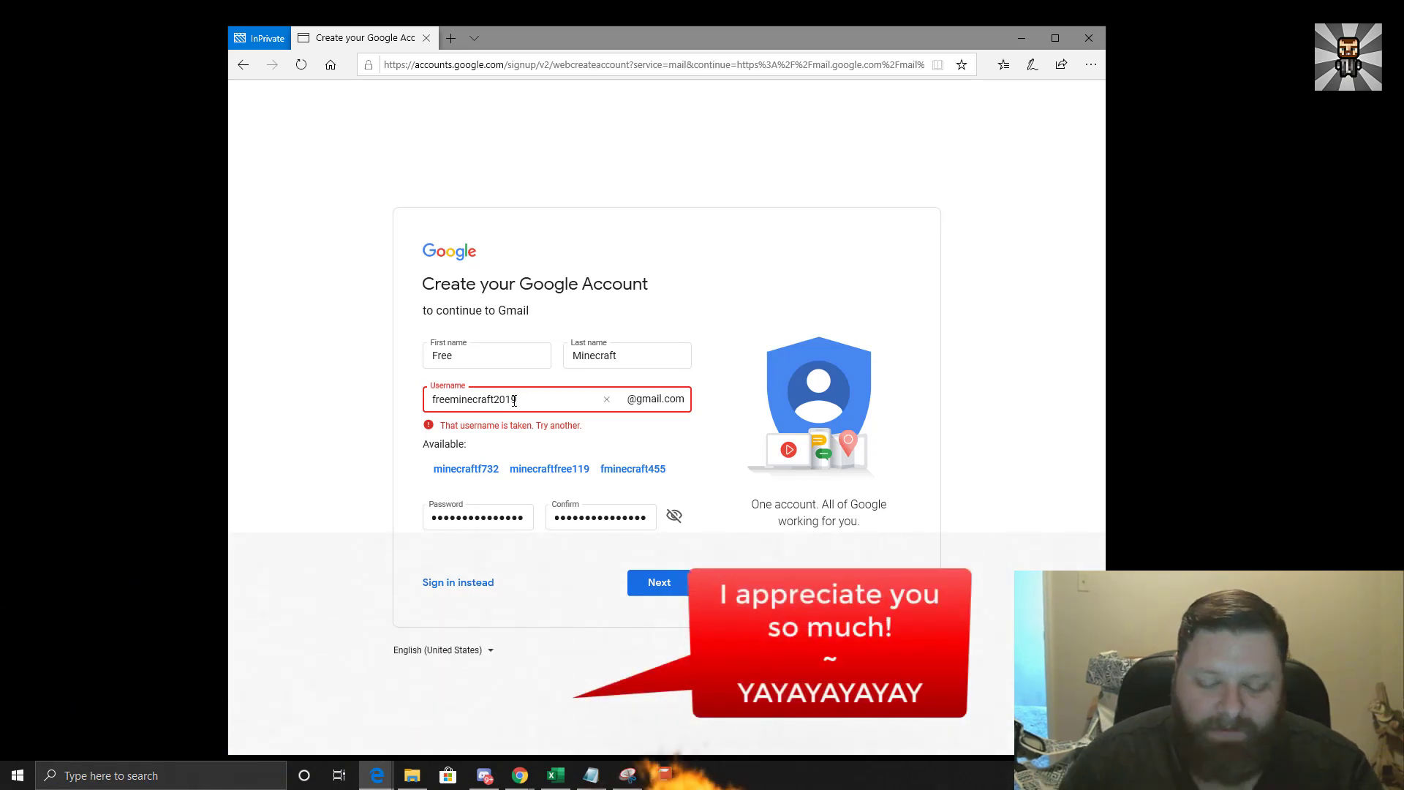
pyautogui.click(658, 582)
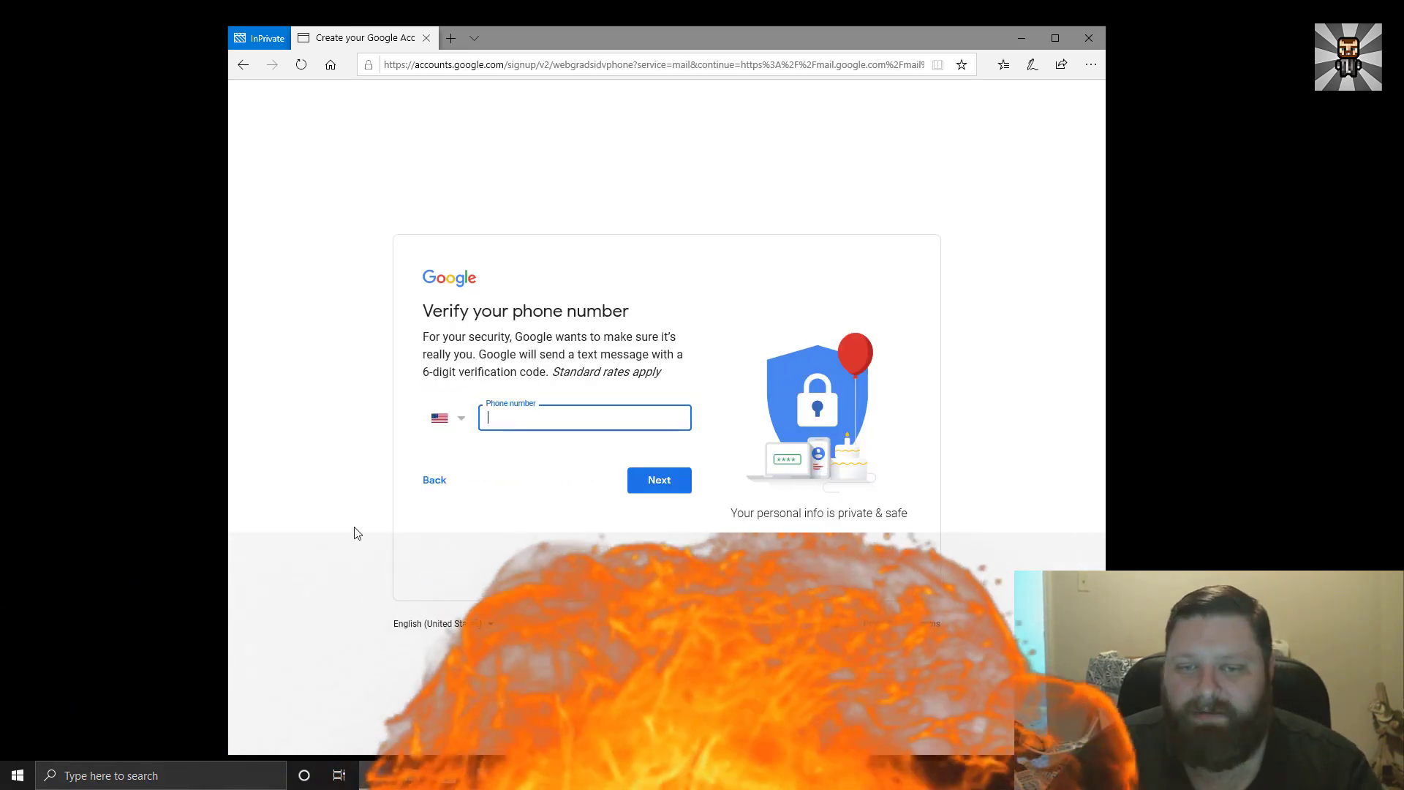
pyautogui.click(451, 38)
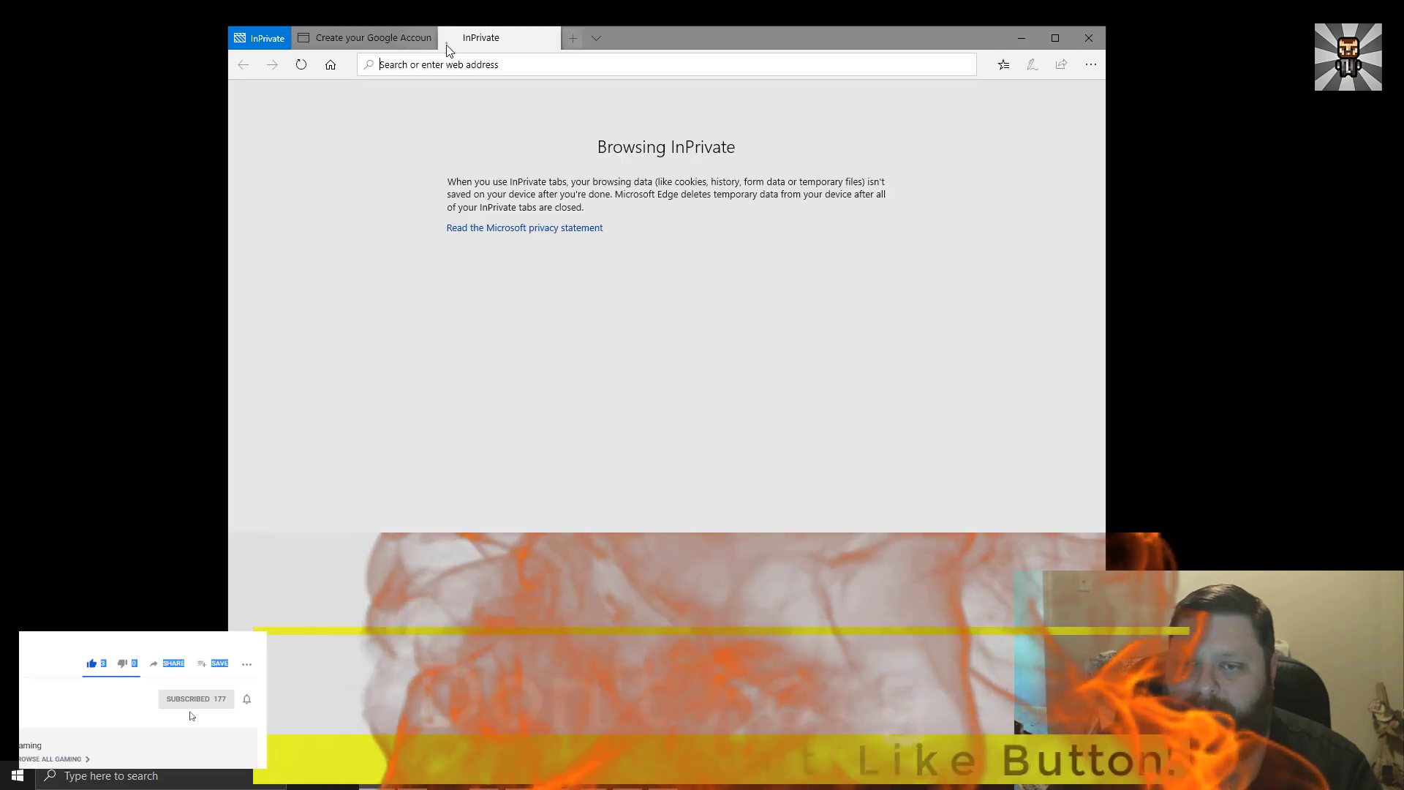
pyautogui.click(373, 37)
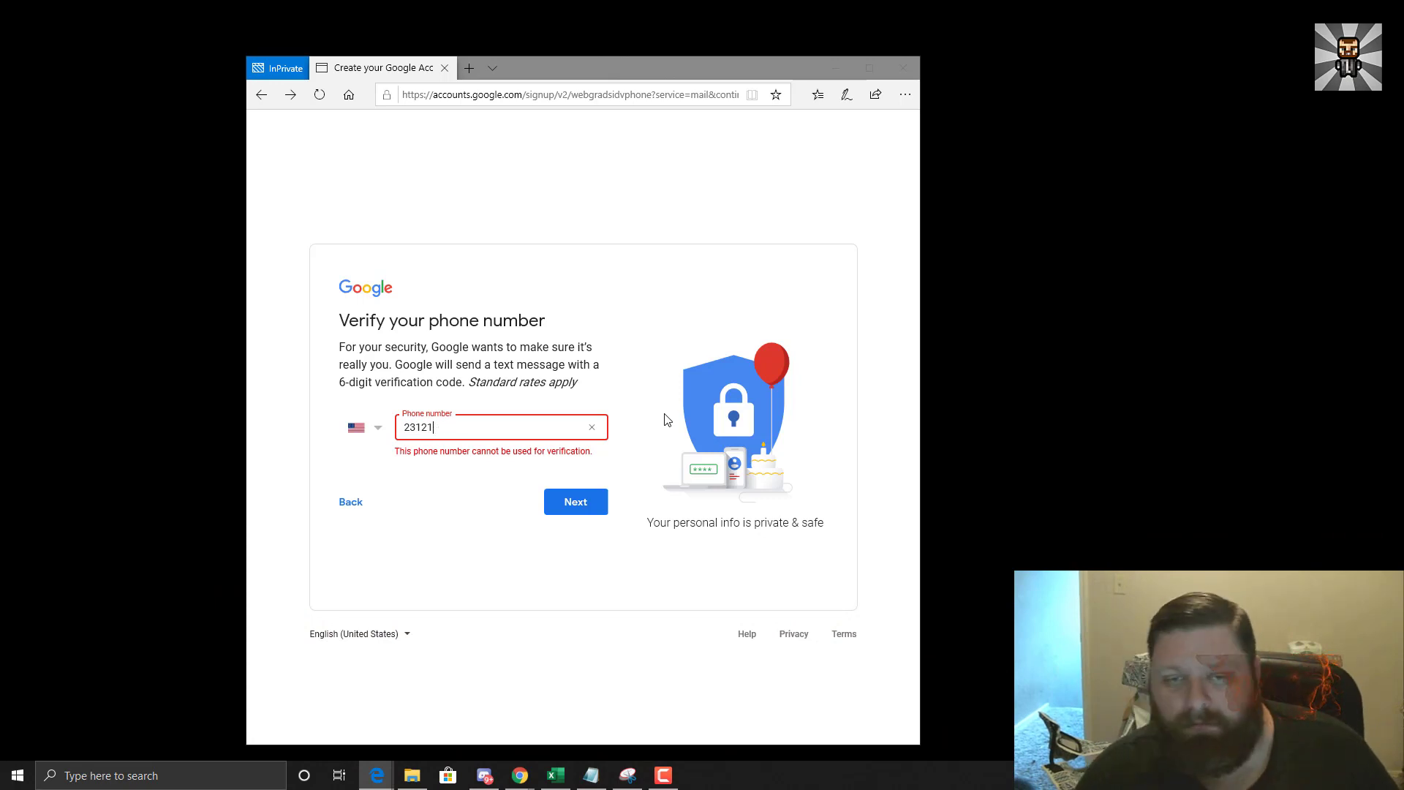
# Skip phone verification and set birth month and gender to reach the Gmail inbox.
pyautogui.click(575, 501)
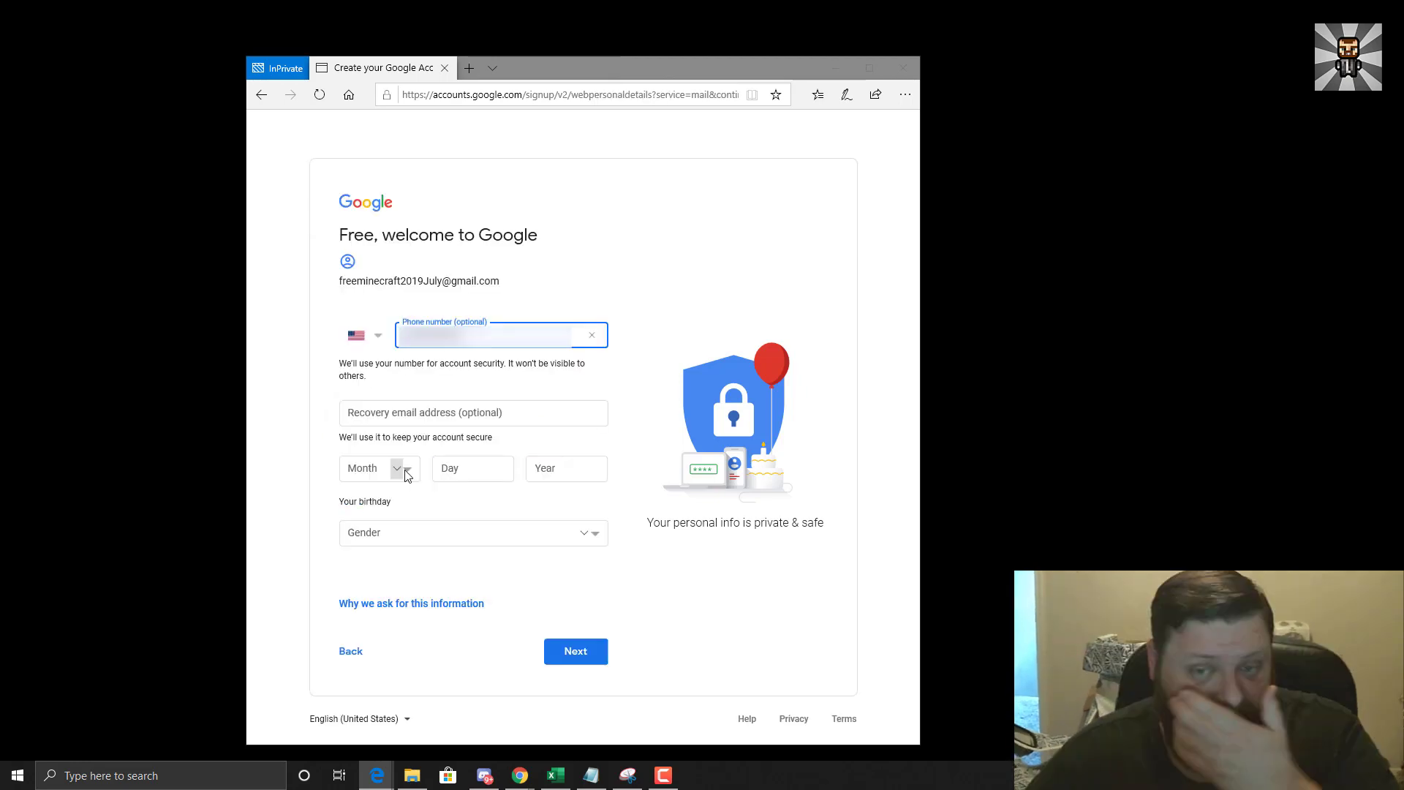
pyautogui.click(472, 533)
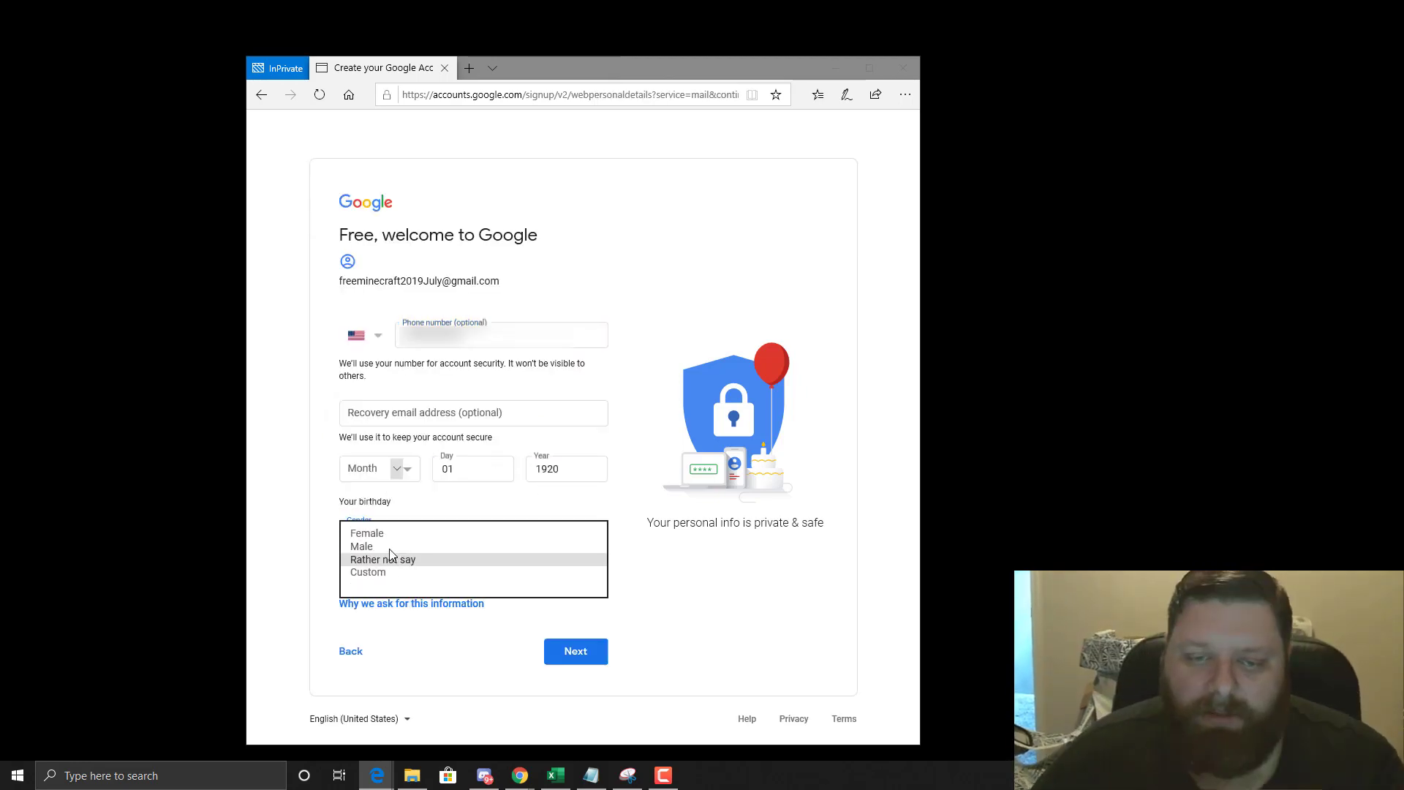
pyautogui.click(575, 650)
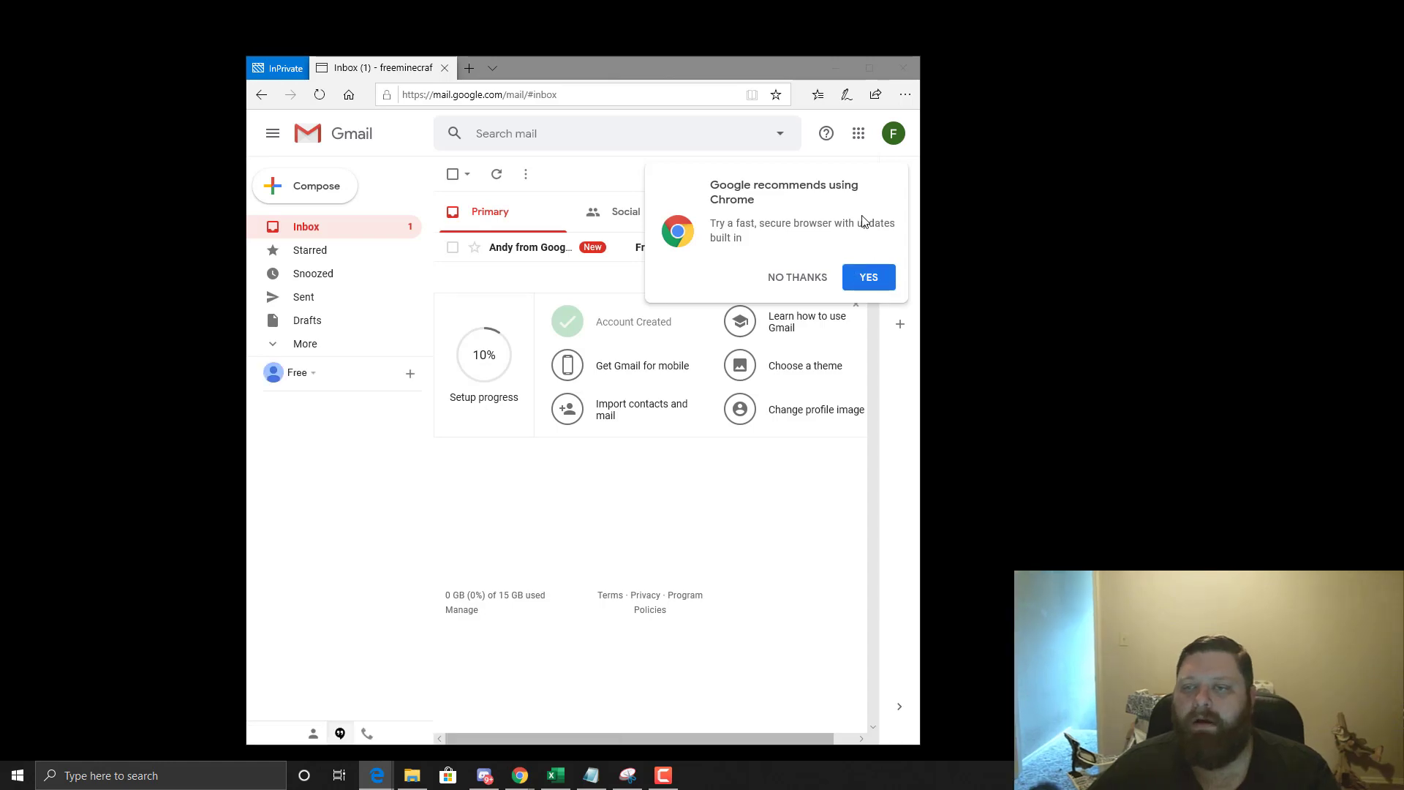
# Start a blank InPrivate tab beside the Gmail inbox in the maximized window.
pyautogui.click(795, 276)
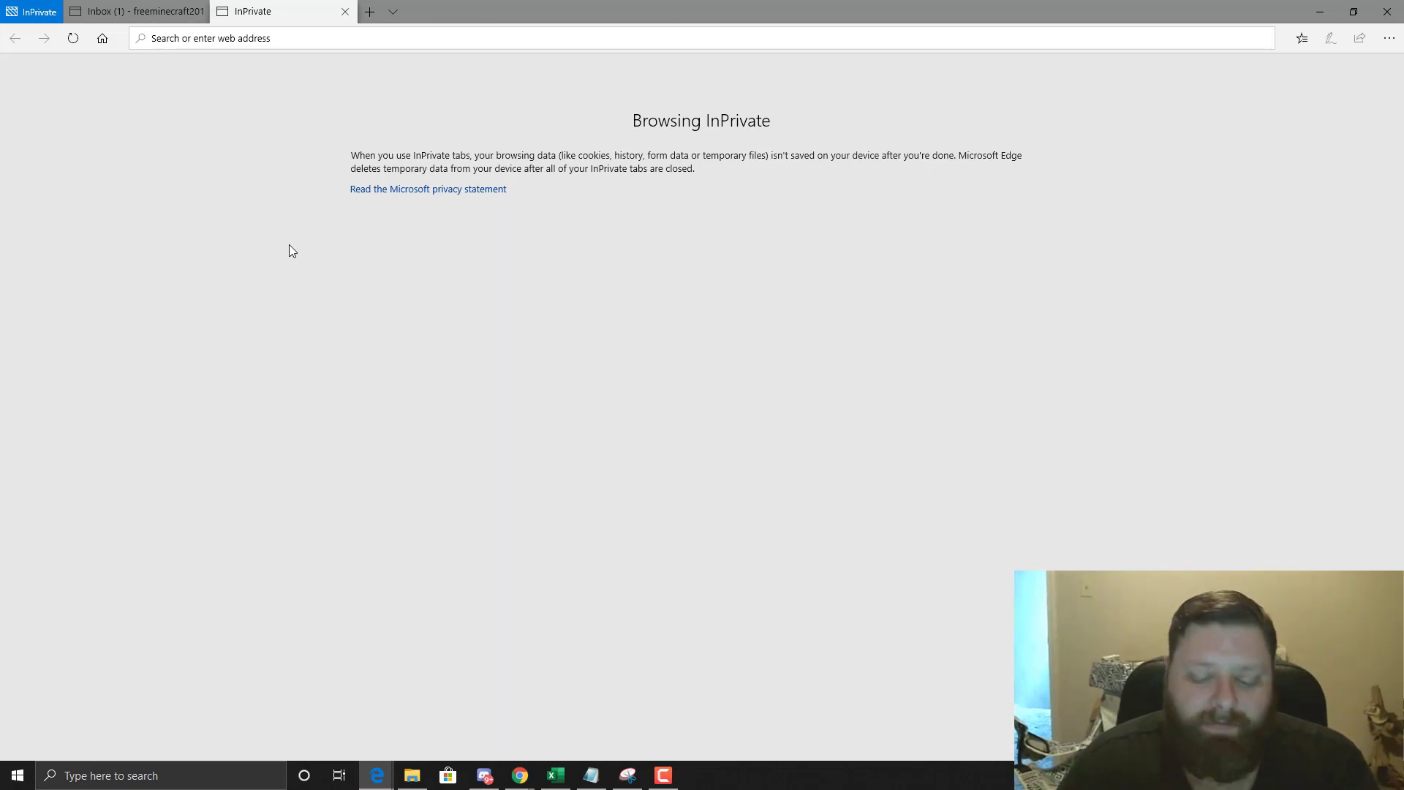
# Go to Bing and start a new Microsoft account with the new Gmail address.
pyautogui.write('bin')
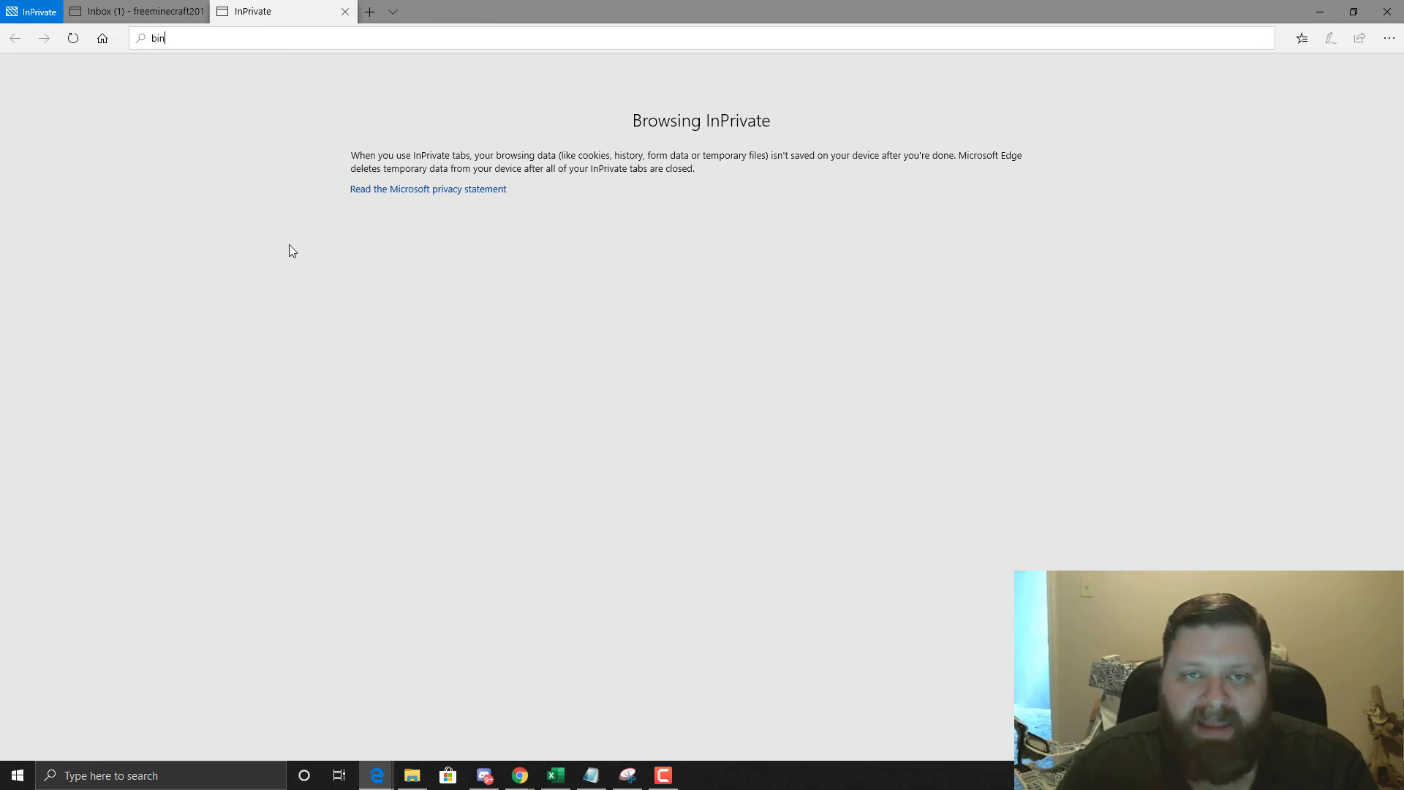
pyautogui.press('Return')
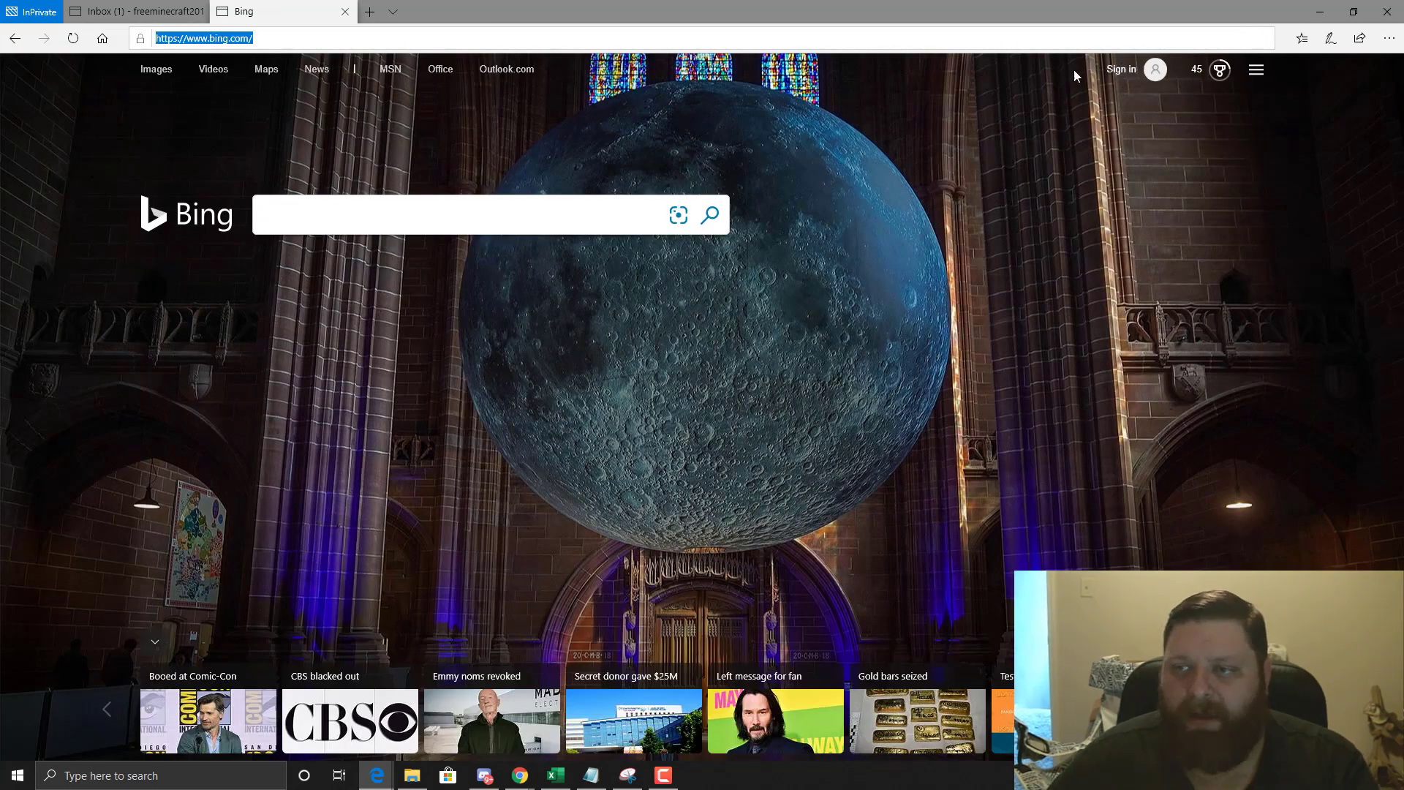
pyautogui.click(1119, 68)
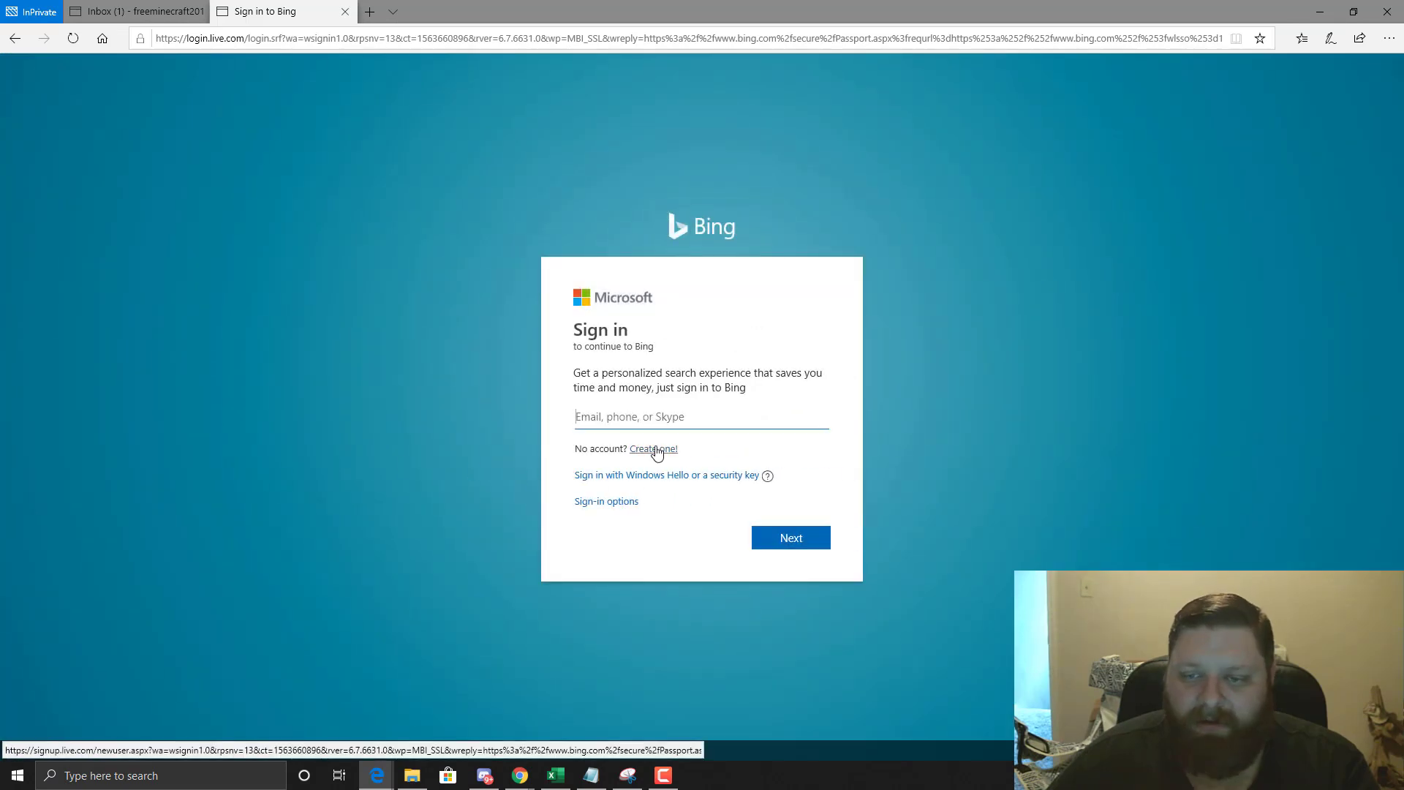
pyautogui.click(652, 449)
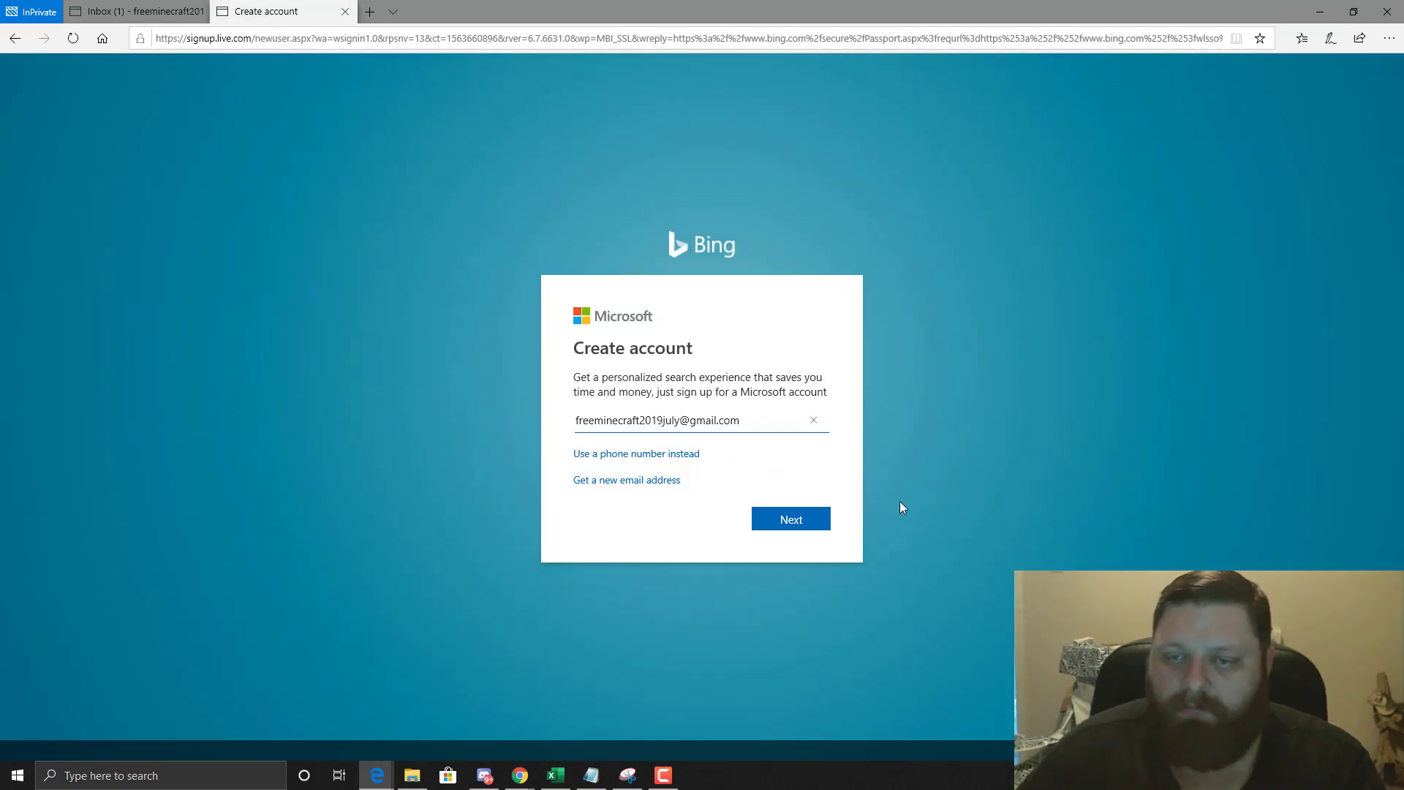
pyautogui.click(134, 10)
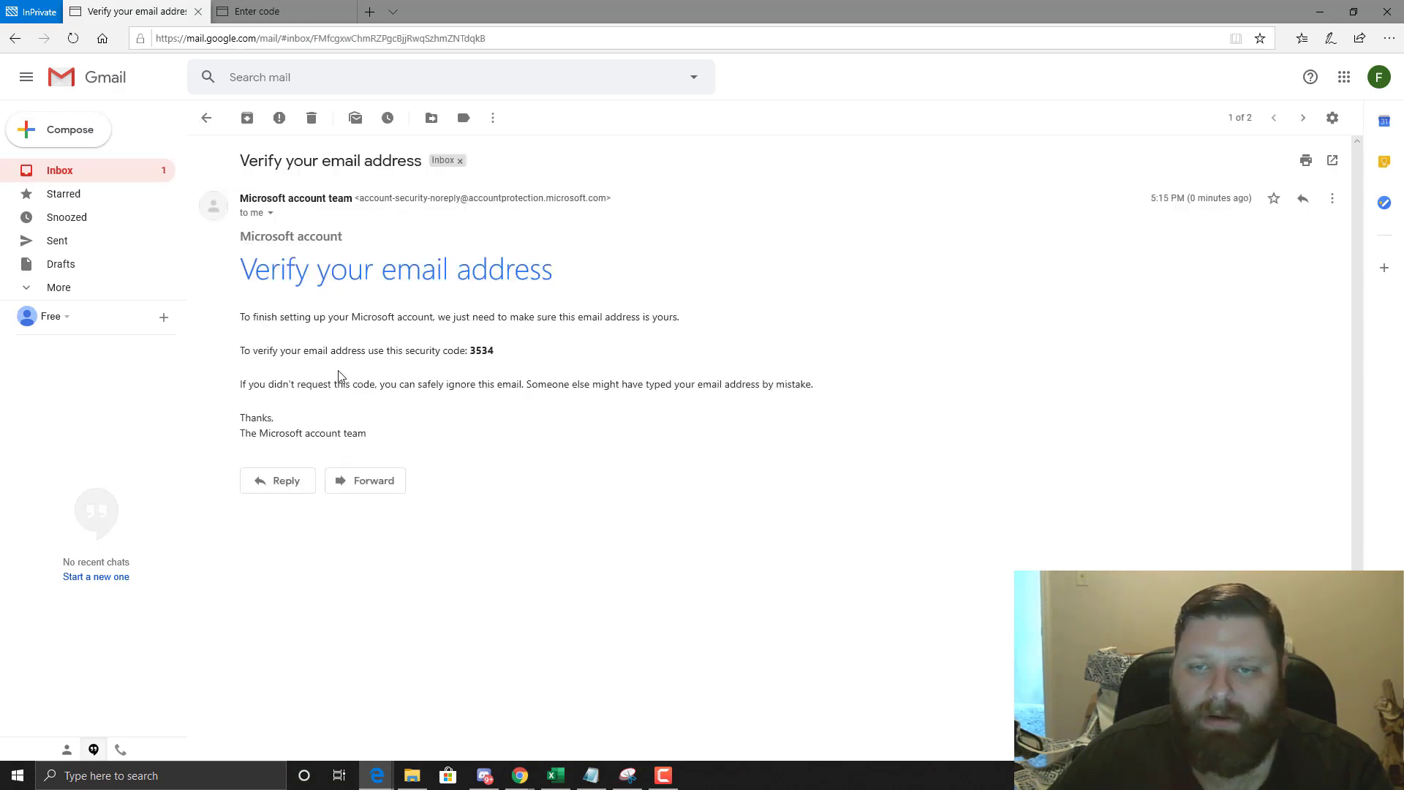
pyautogui.doubleClick(481, 349)
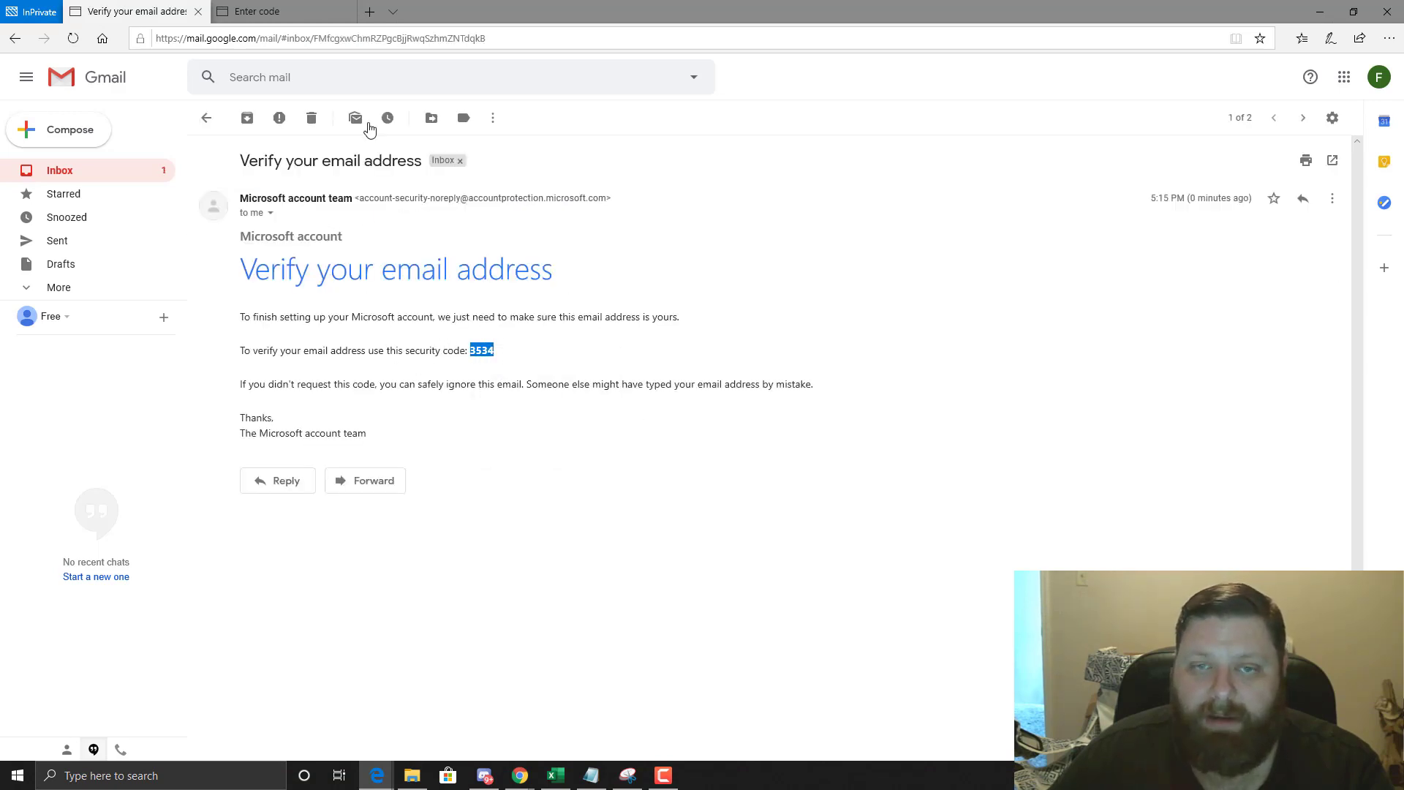
pyautogui.click(278, 11)
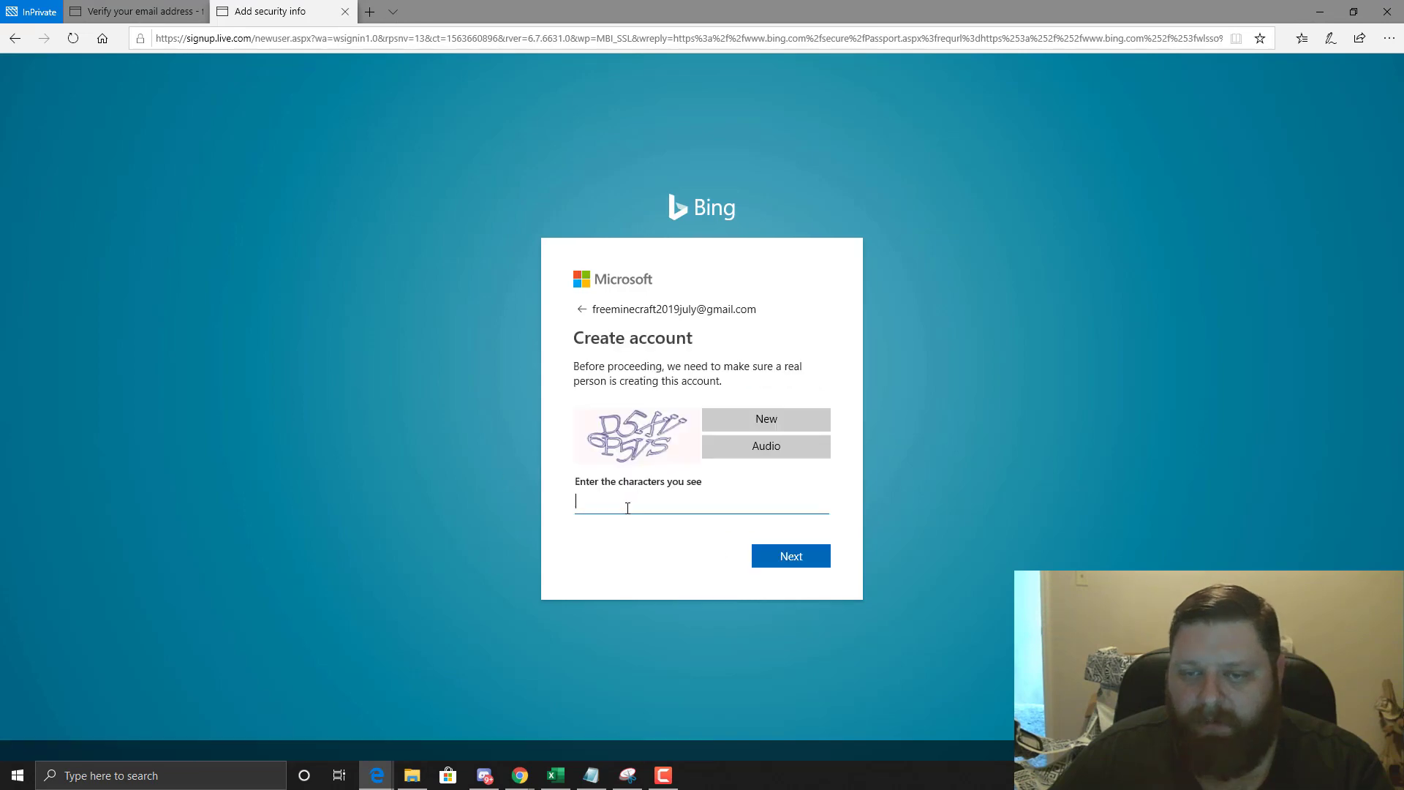
pyautogui.write('D')
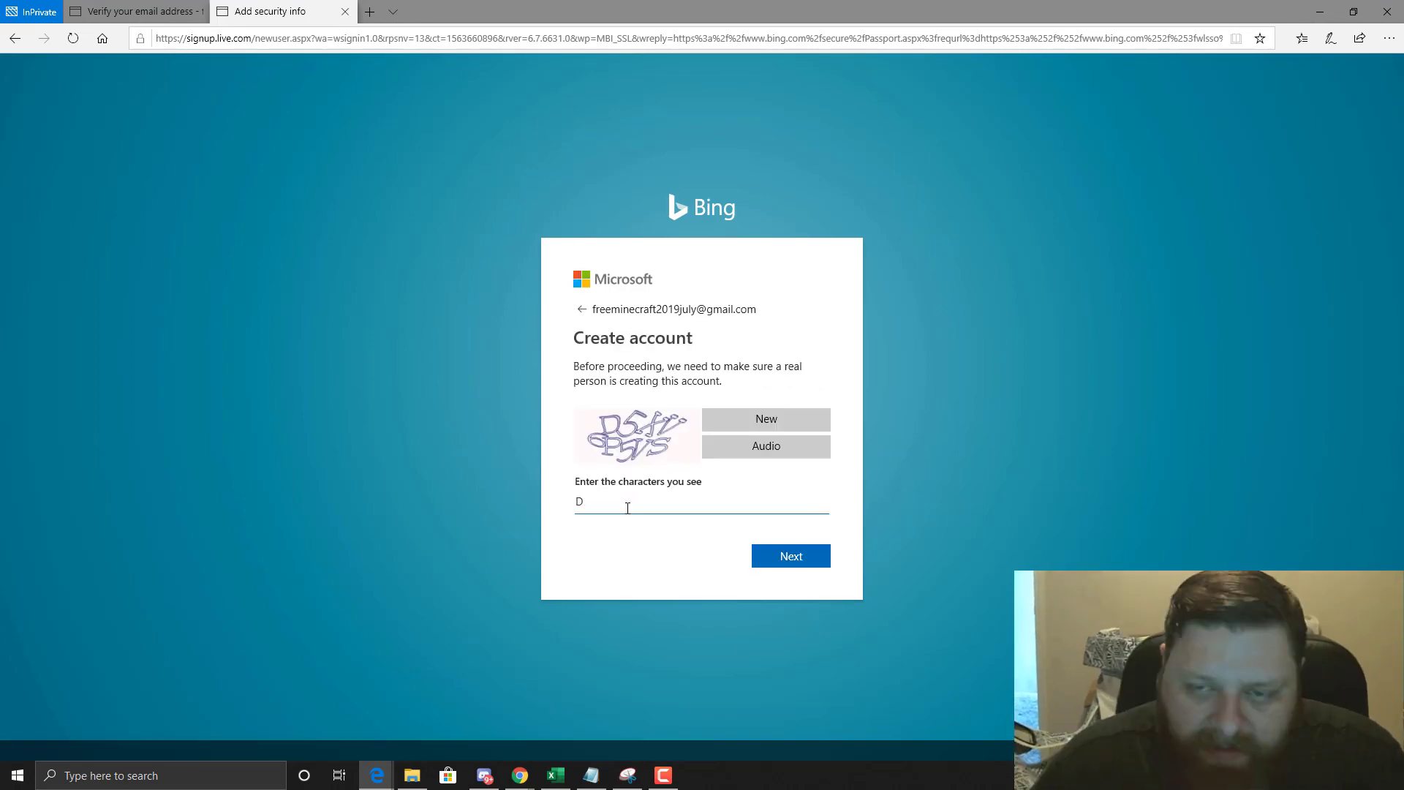
pyautogui.click(789, 556)
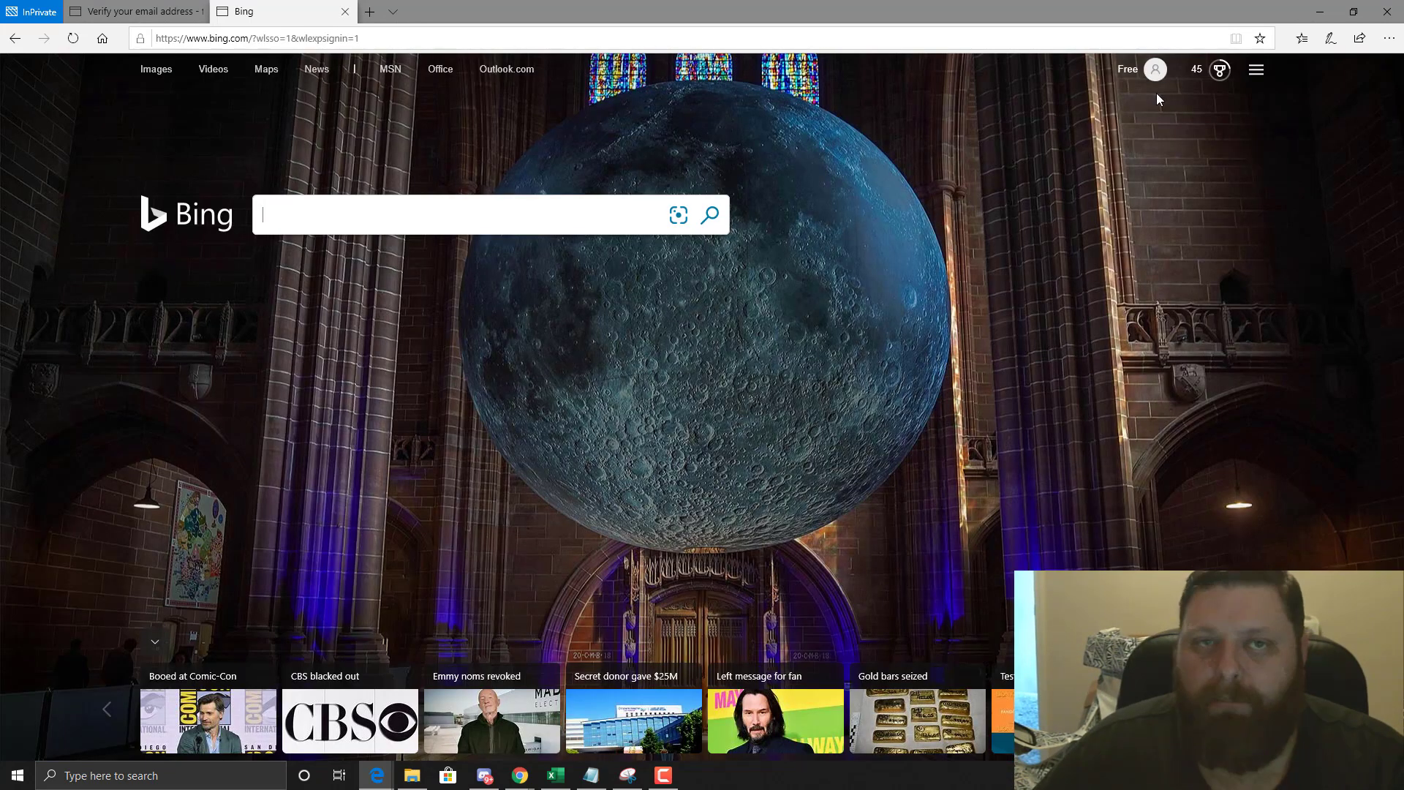
# Join Microsoft Rewards from the Bing account flyout, reaching the redeem page.
pyautogui.click(1156, 68)
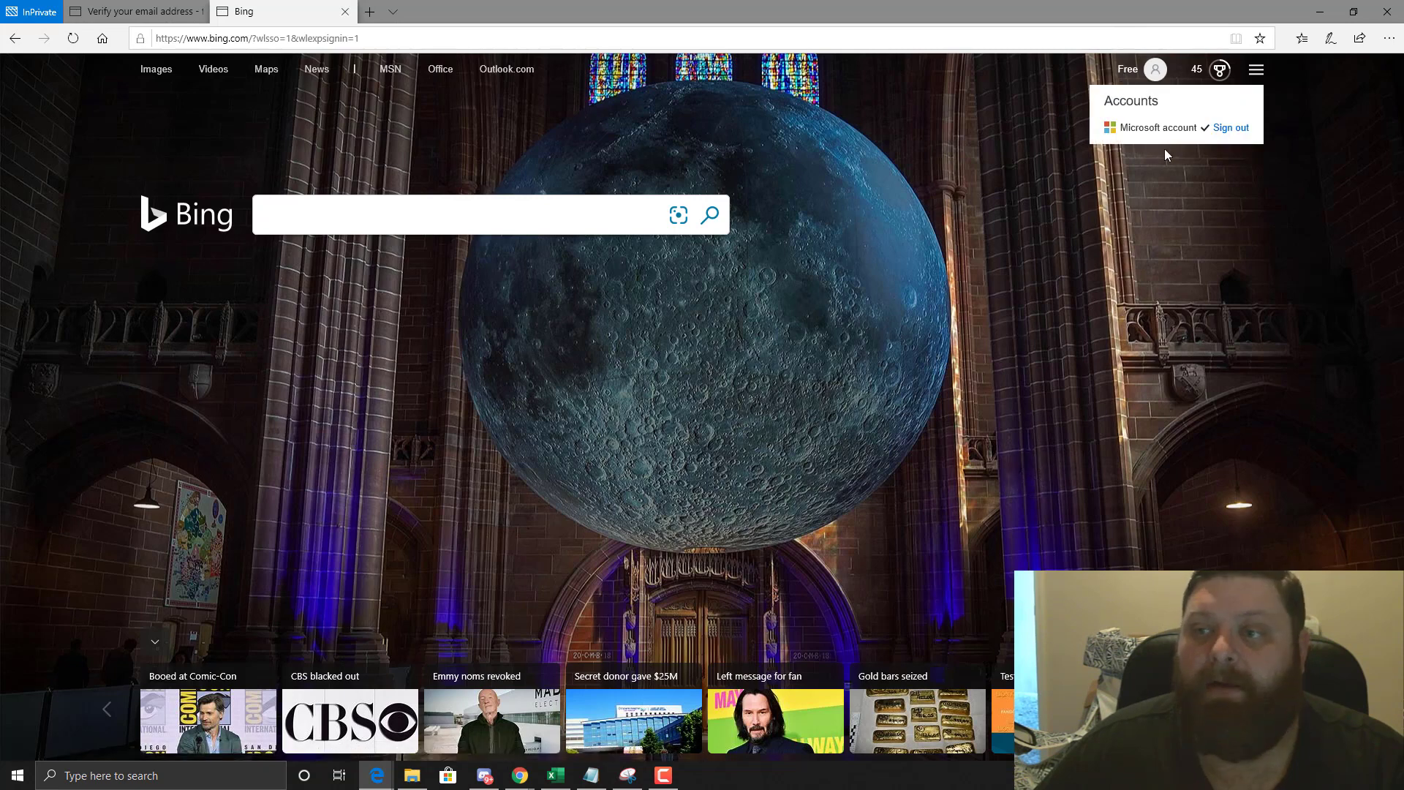
pyautogui.click(1218, 70)
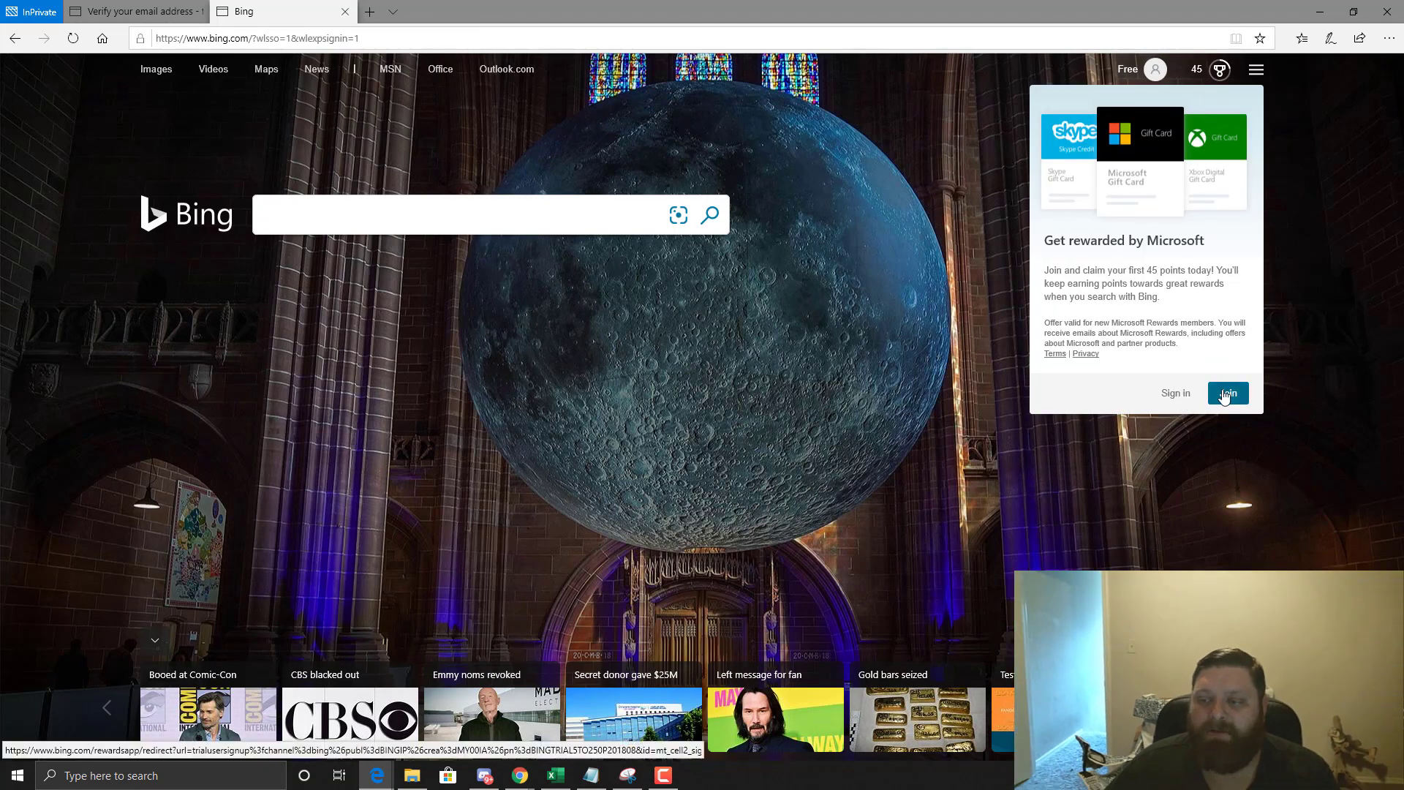
pyautogui.click(1227, 393)
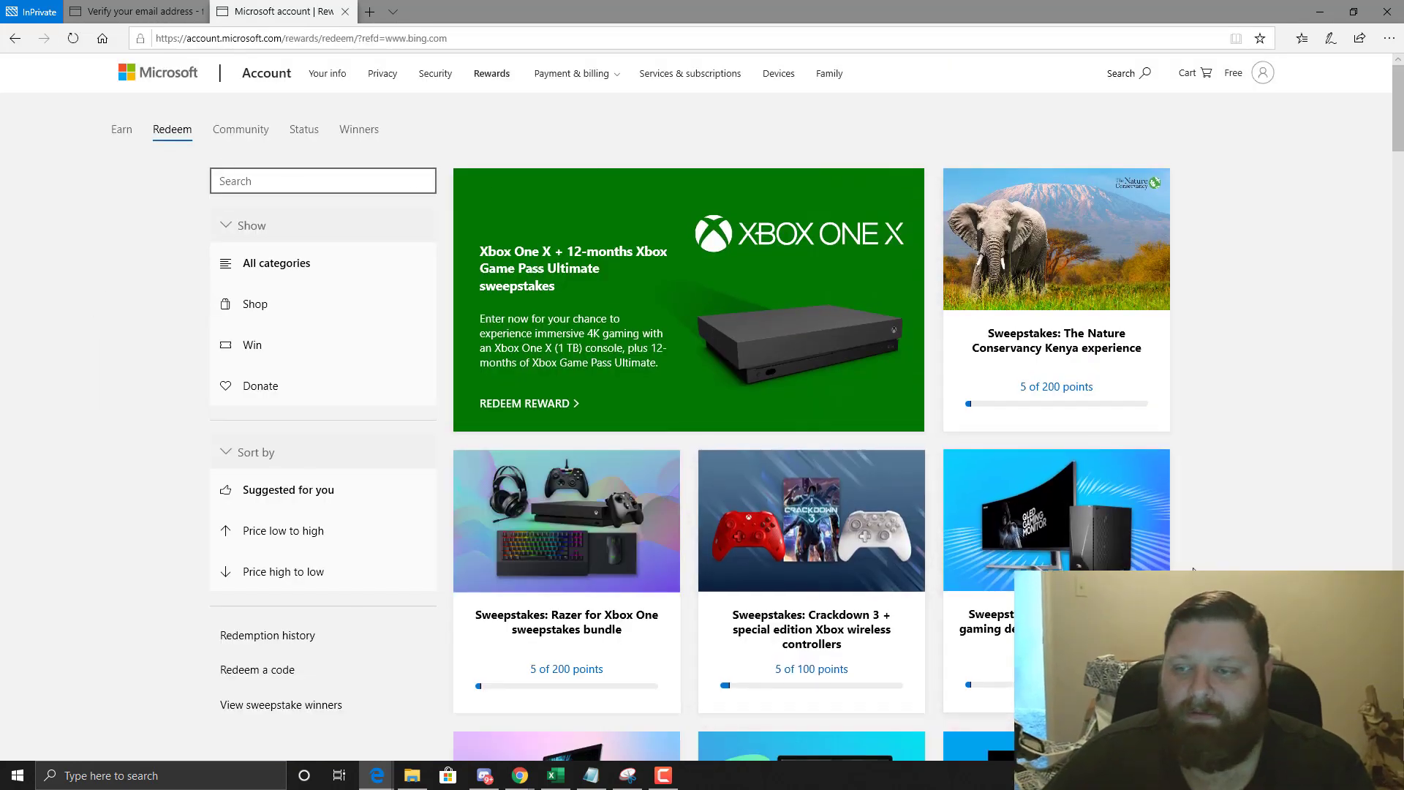
pyautogui.moveTo(240, 129)
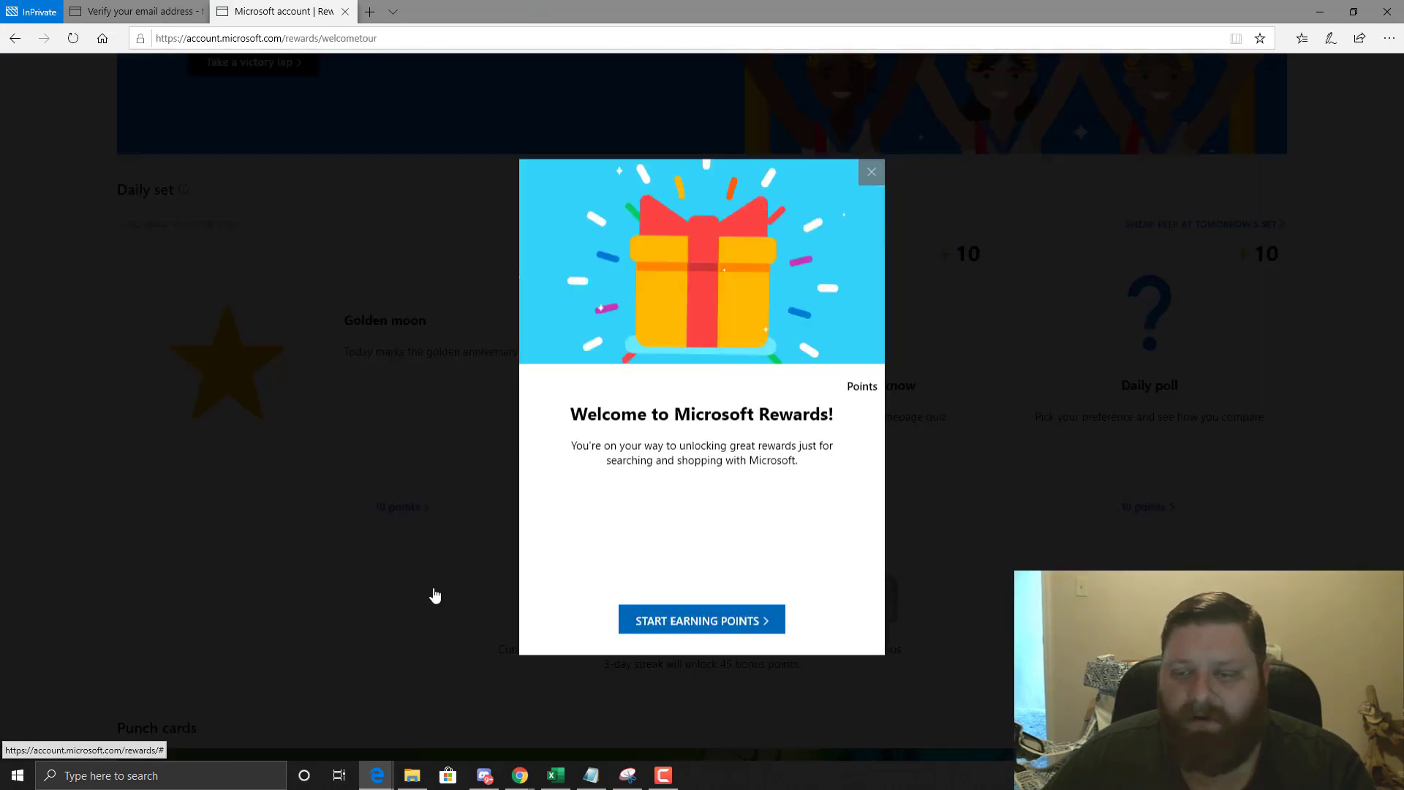
# Complete the Rewards welcome tour with a $5 Microsoft Gift Card goal and go to the dashboard.
pyautogui.click(700, 619)
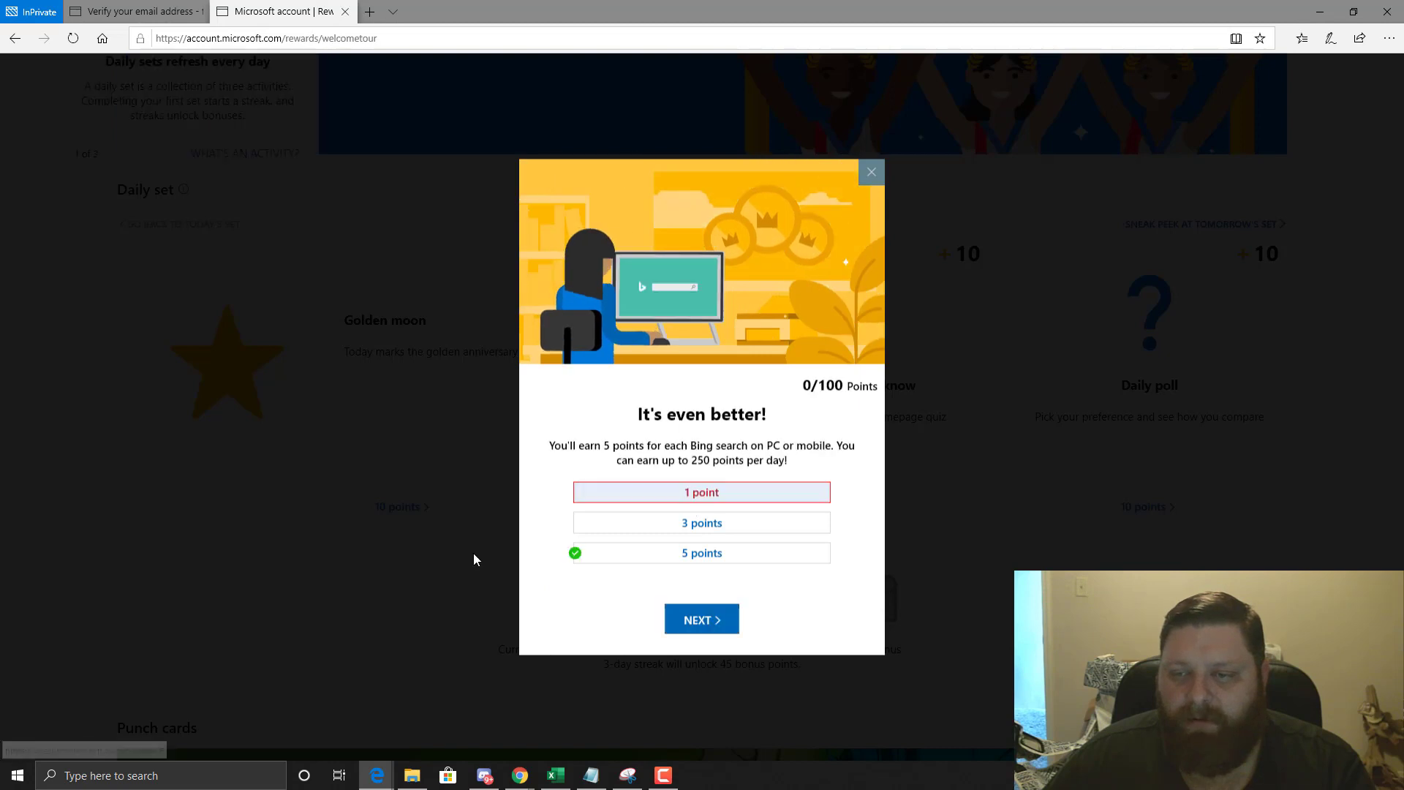
pyautogui.click(700, 618)
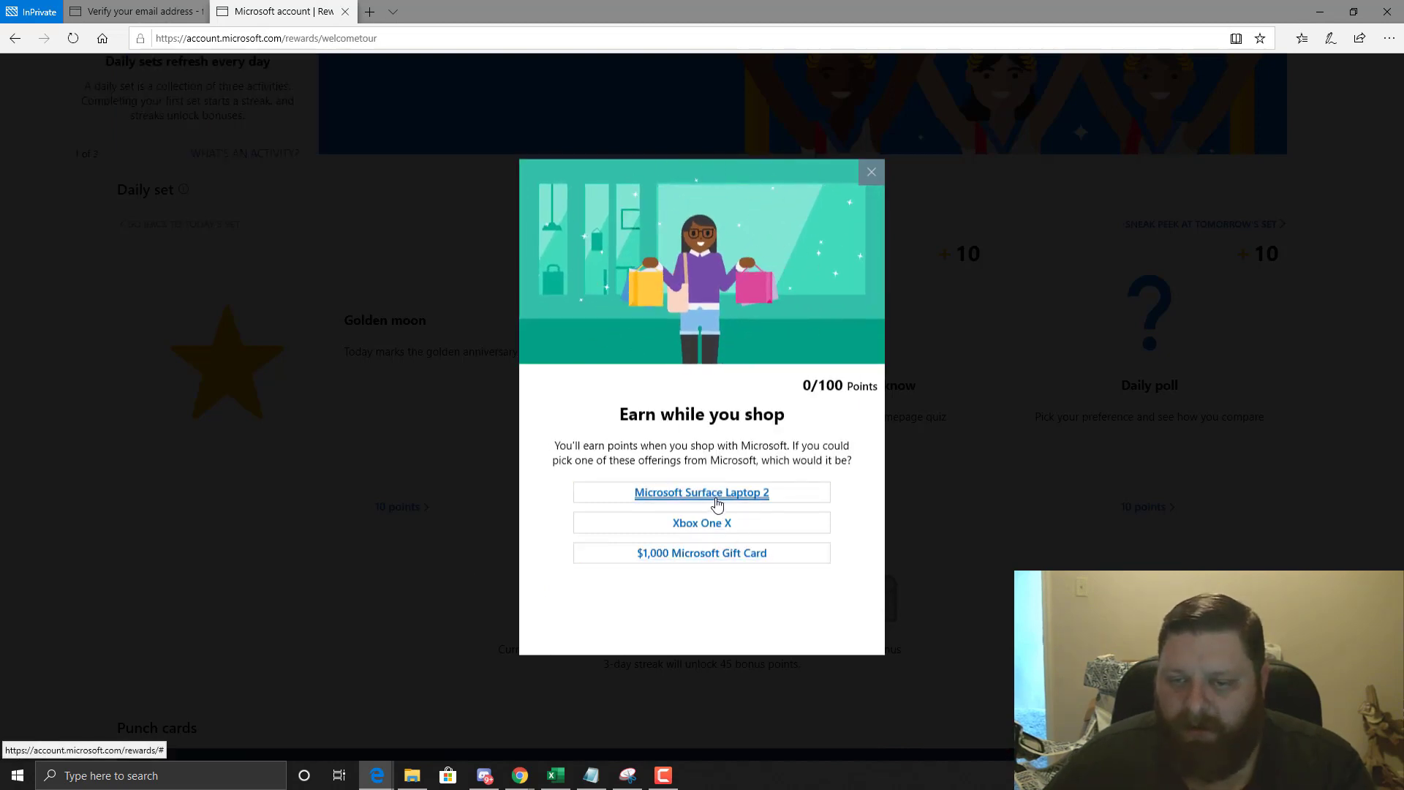
pyautogui.click(700, 491)
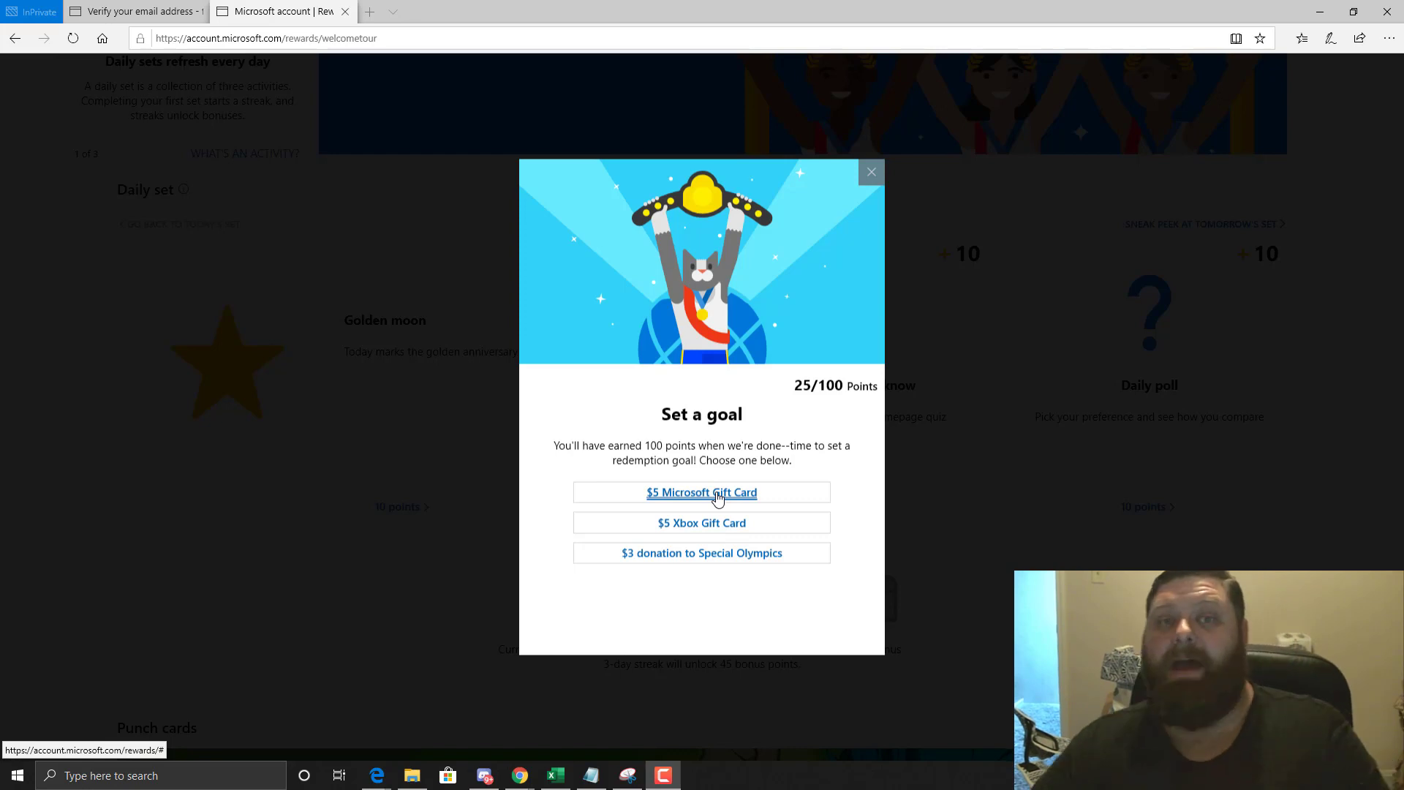
pyautogui.click(700, 491)
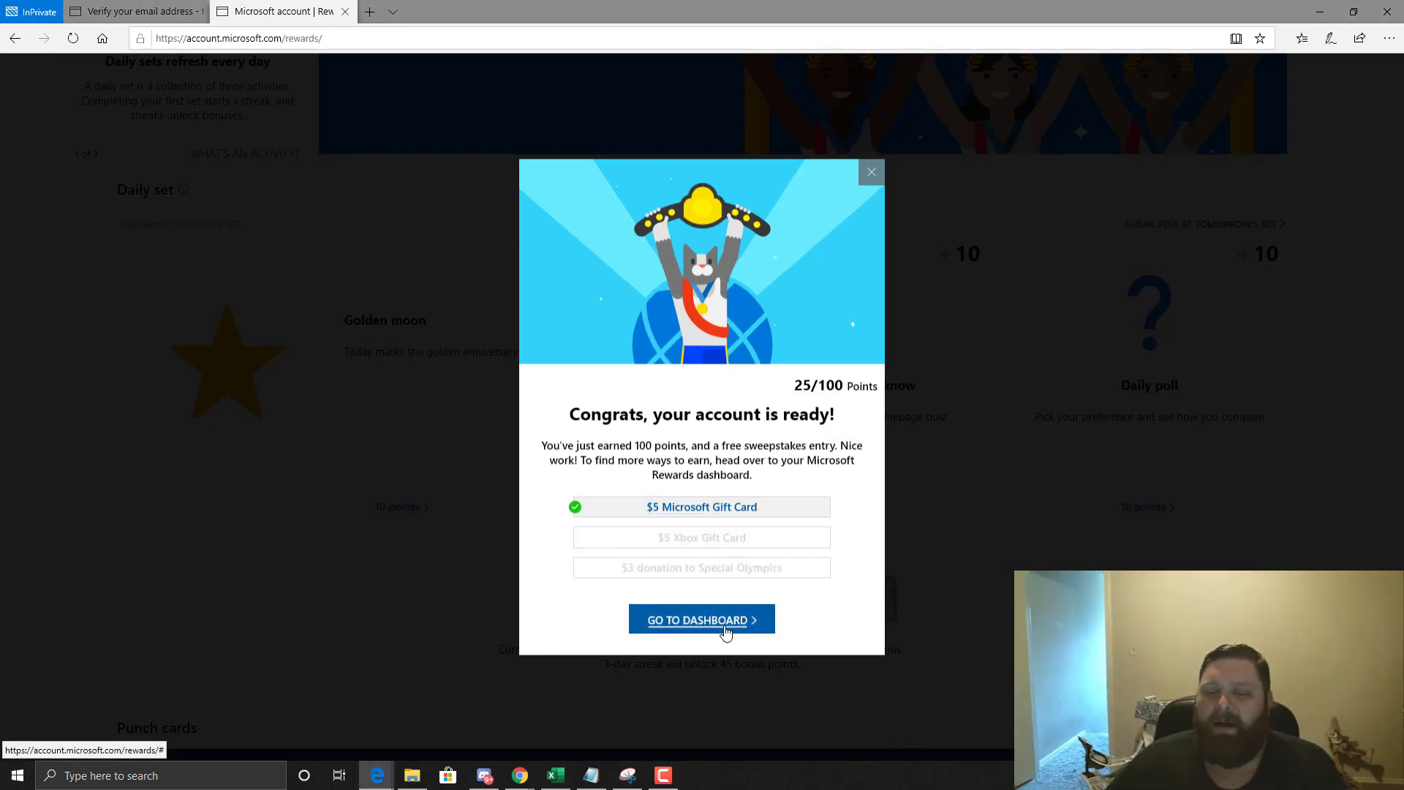
pyautogui.click(700, 619)
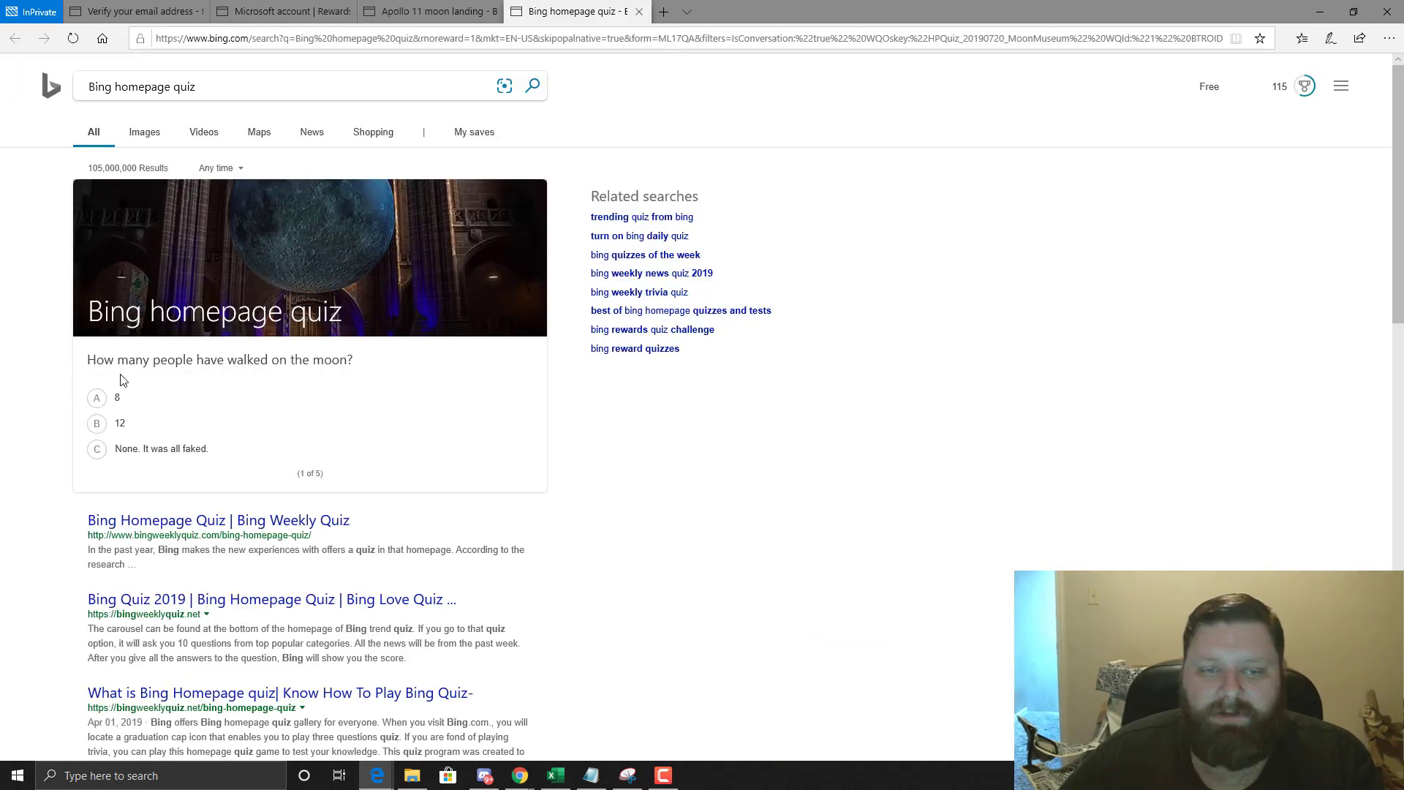
# Answer the moon-landing quiz questions (12 moonwalkers, dark side, Houston) for 10 points.
pyautogui.click(118, 423)
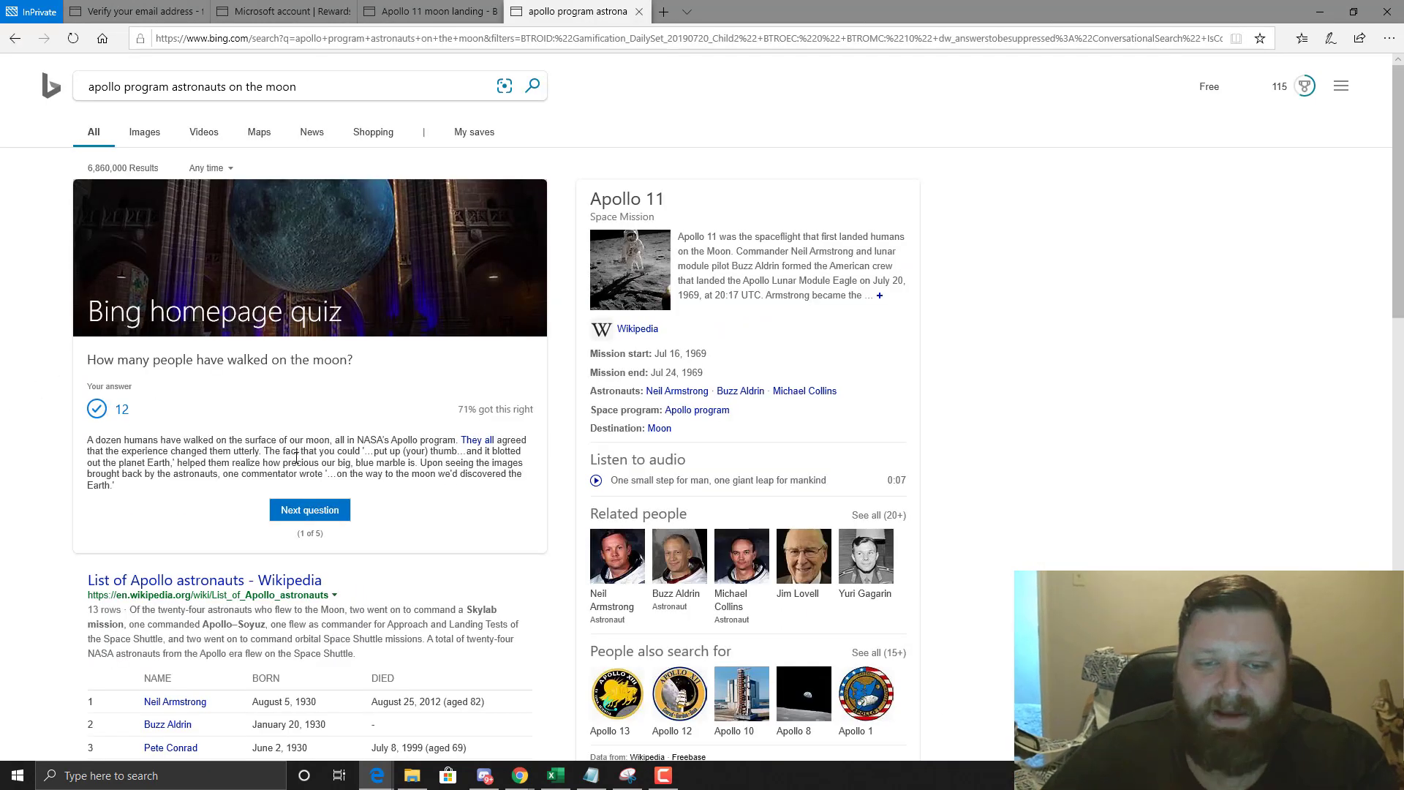
pyautogui.click(309, 509)
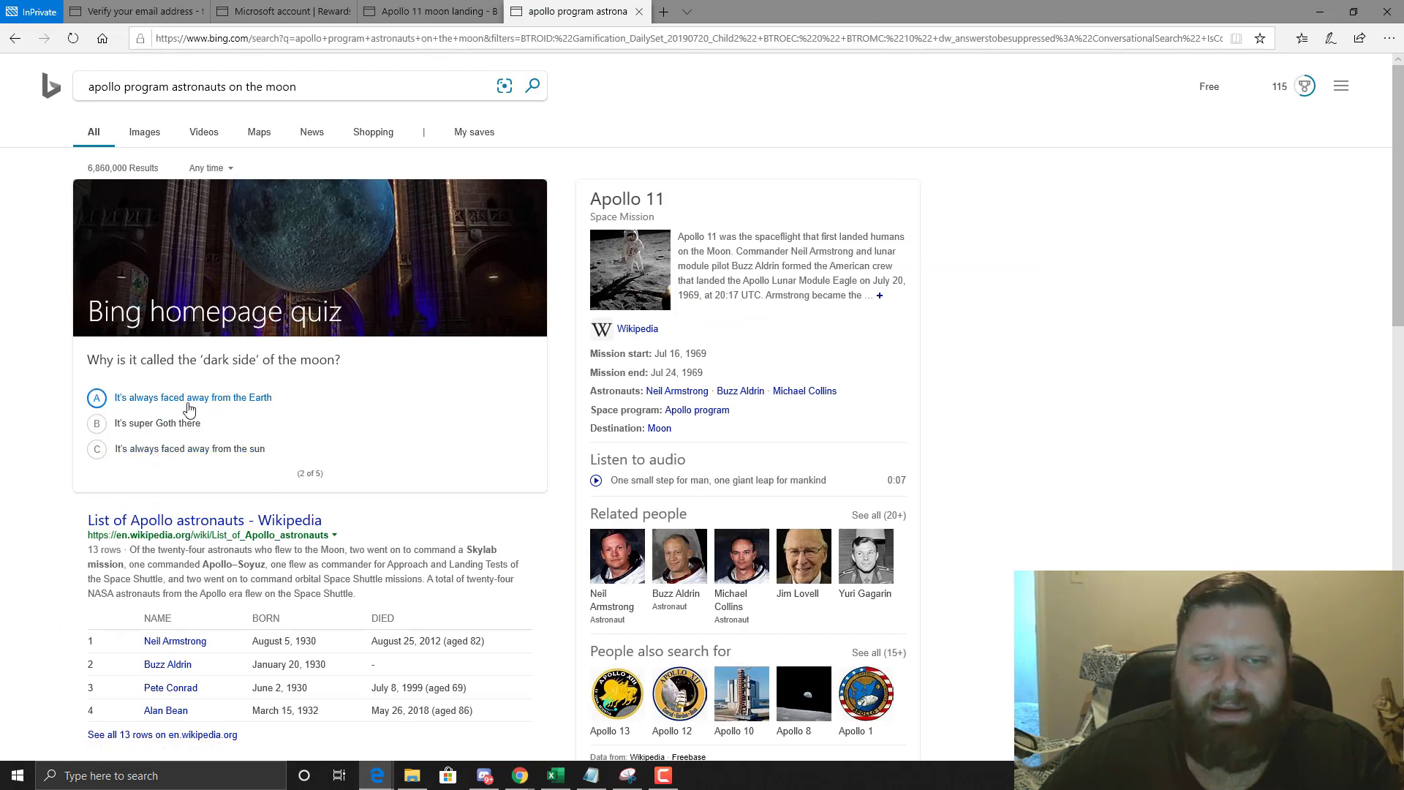
pyautogui.click(192, 396)
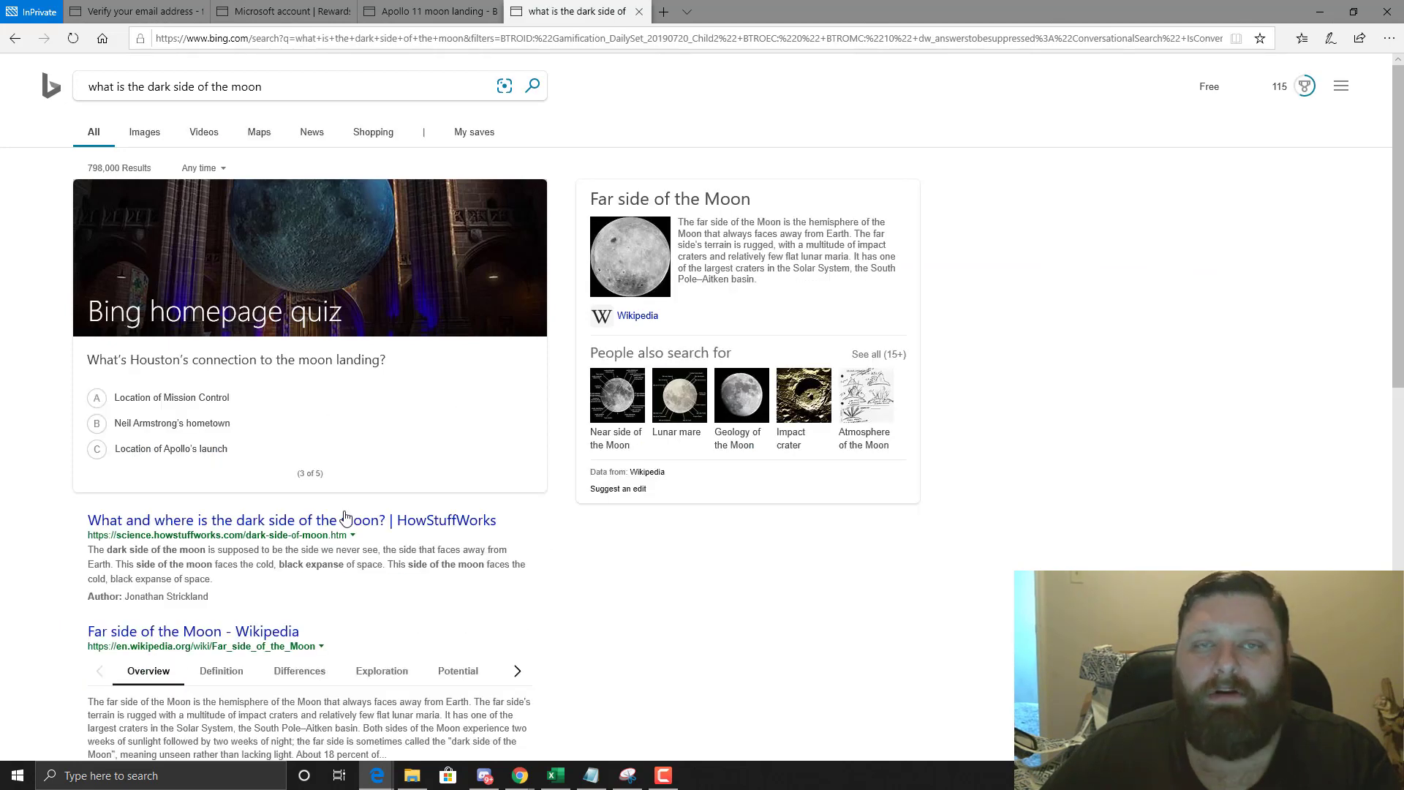
pyautogui.click(171, 396)
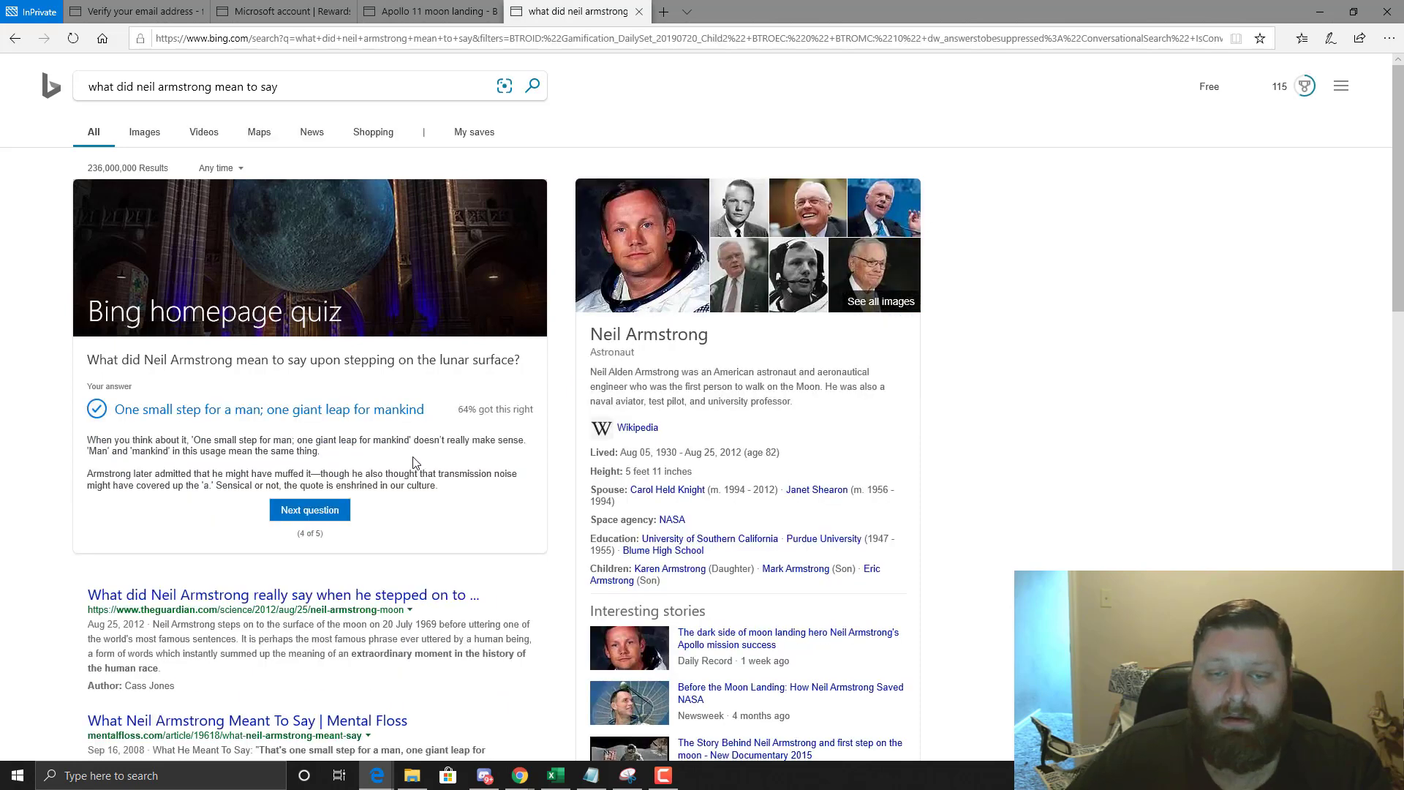
pyautogui.click(309, 509)
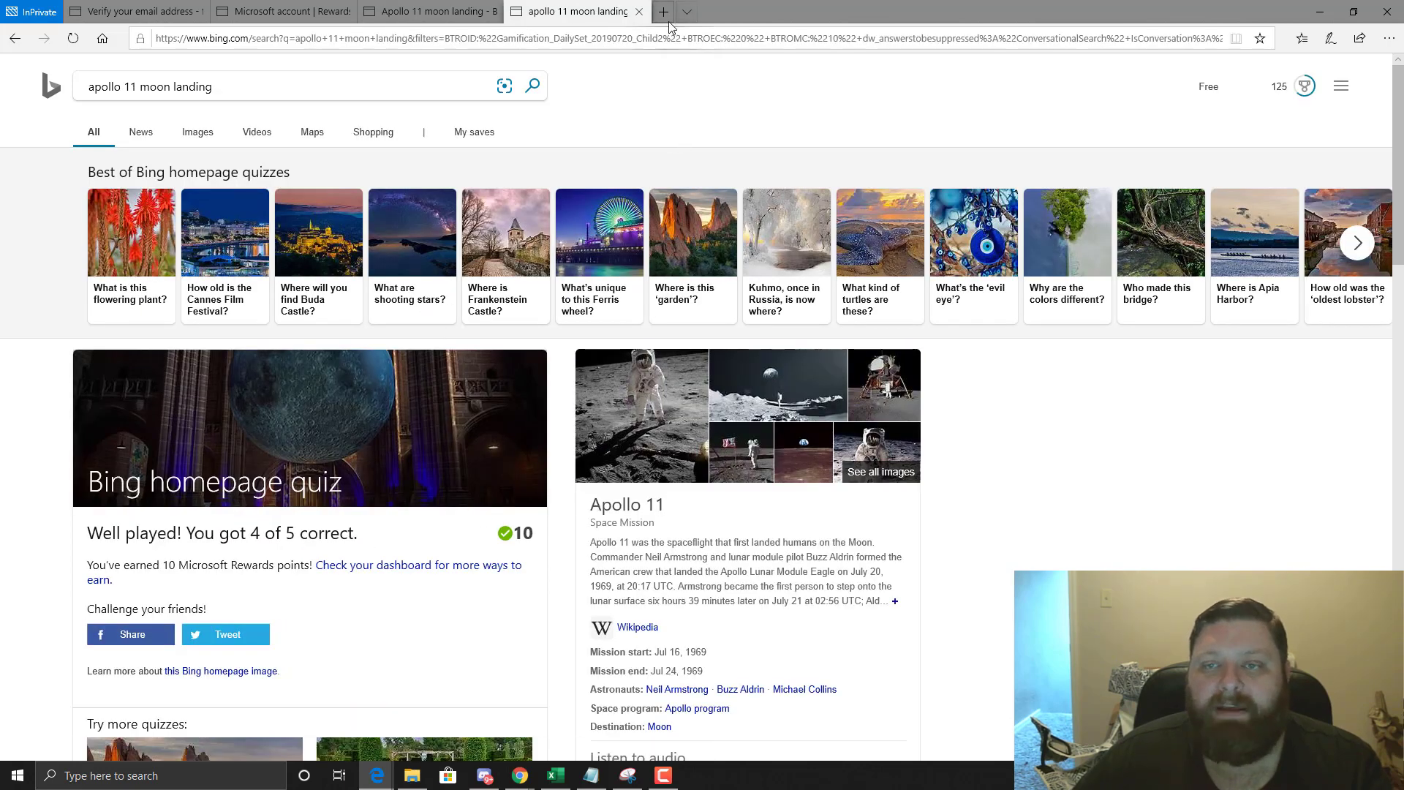
# Switch through the open tabs back to the Rewards dashboard.
pyautogui.click(663, 10)
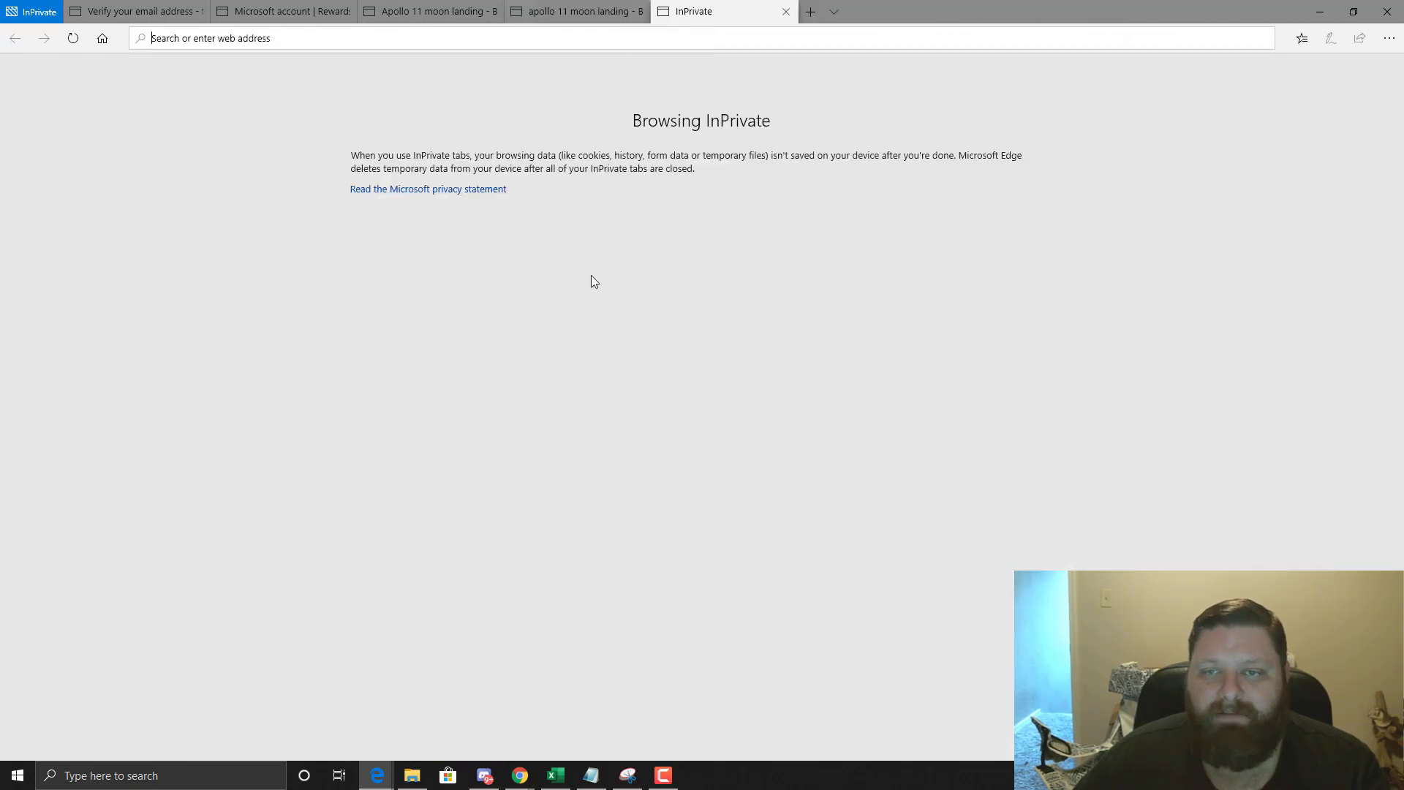
pyautogui.click(134, 10)
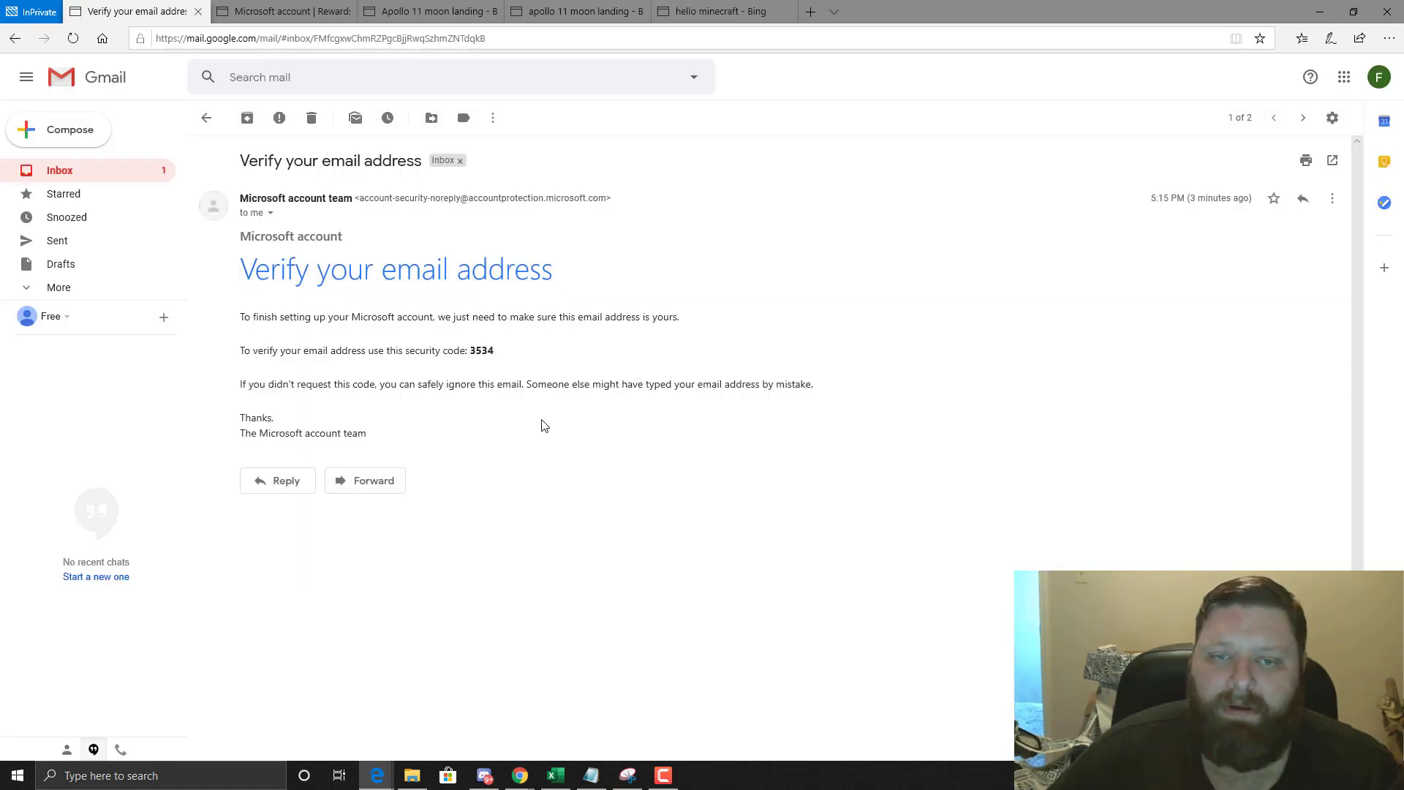
pyautogui.click(721, 10)
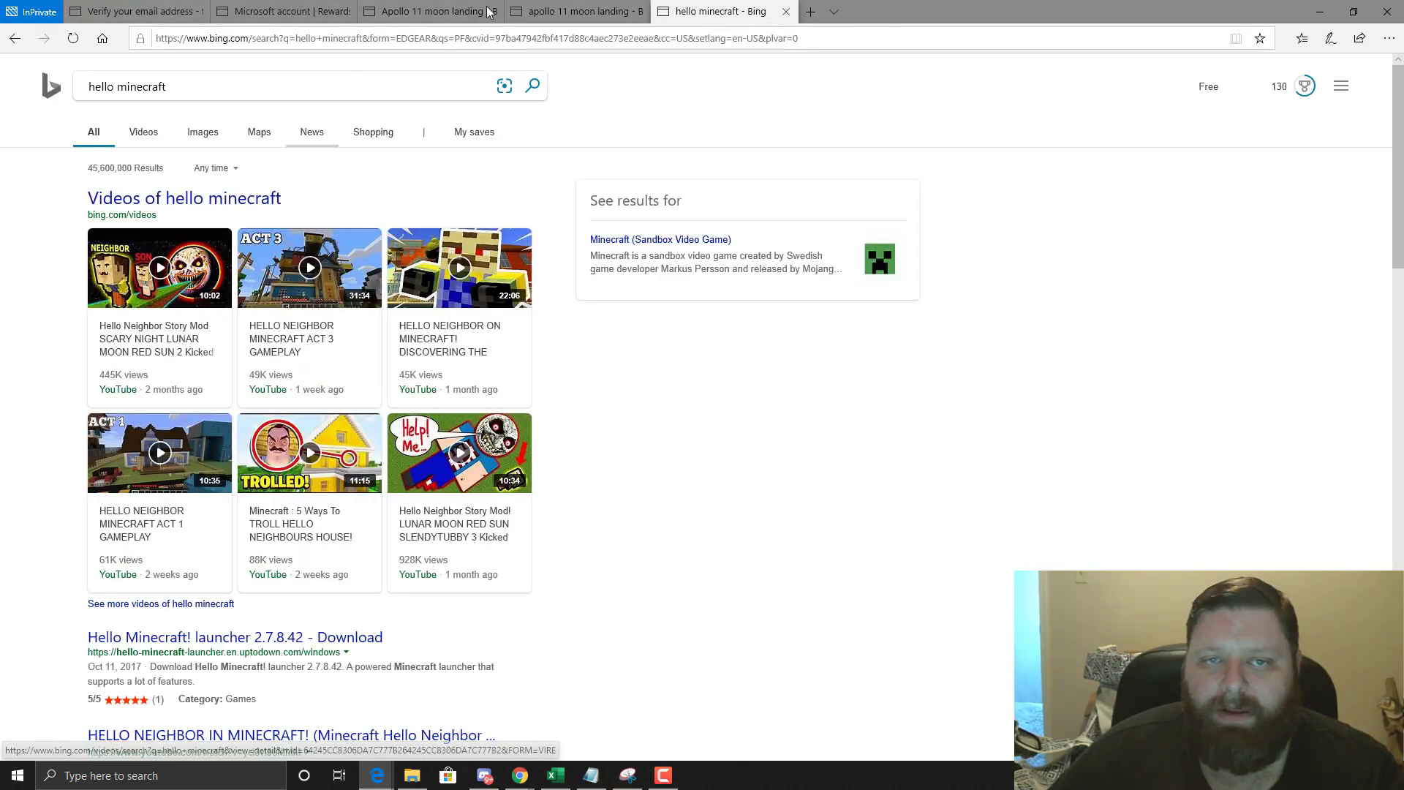
pyautogui.click(283, 12)
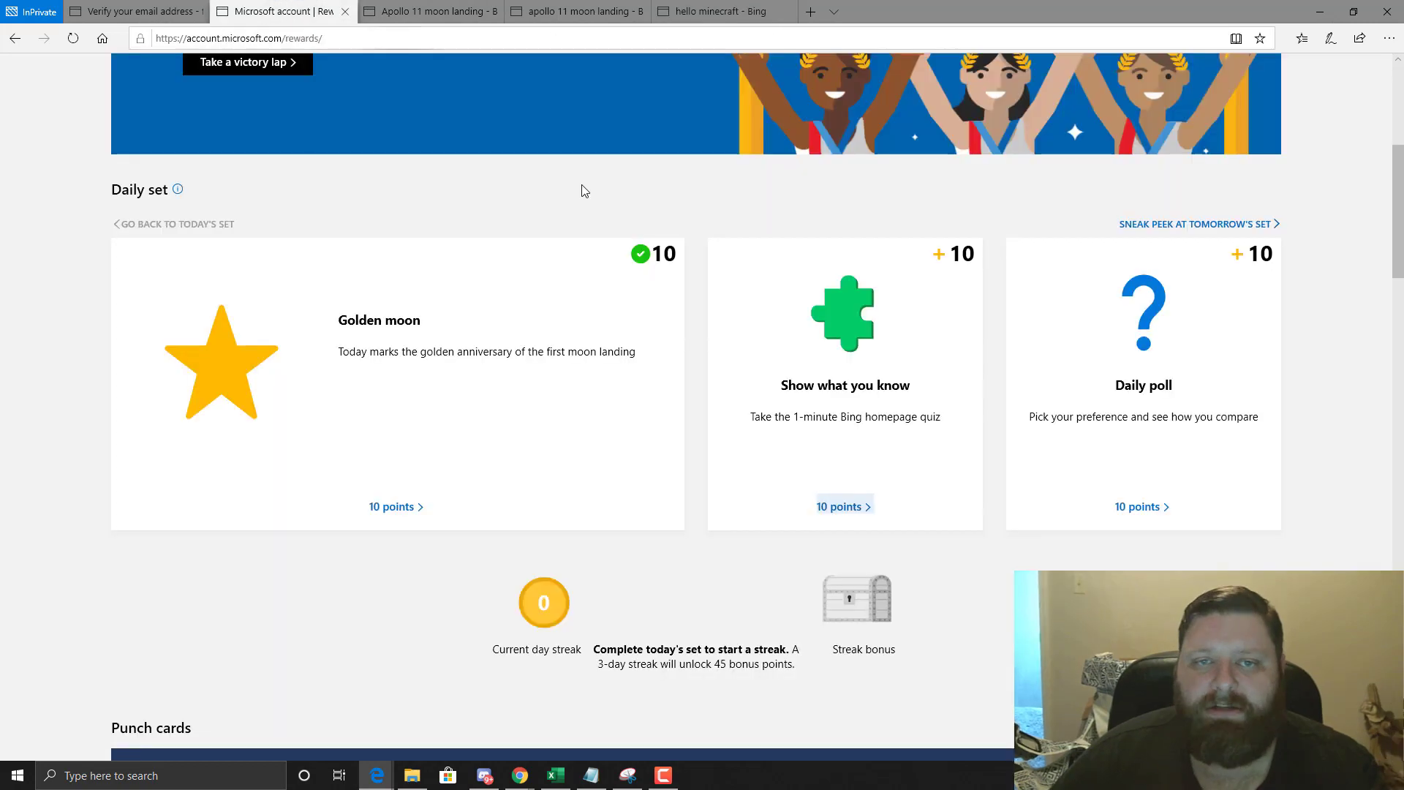
# Scroll the Rewards dashboard past More activities and the gift card goal progress.
pyautogui.scroll(-3)
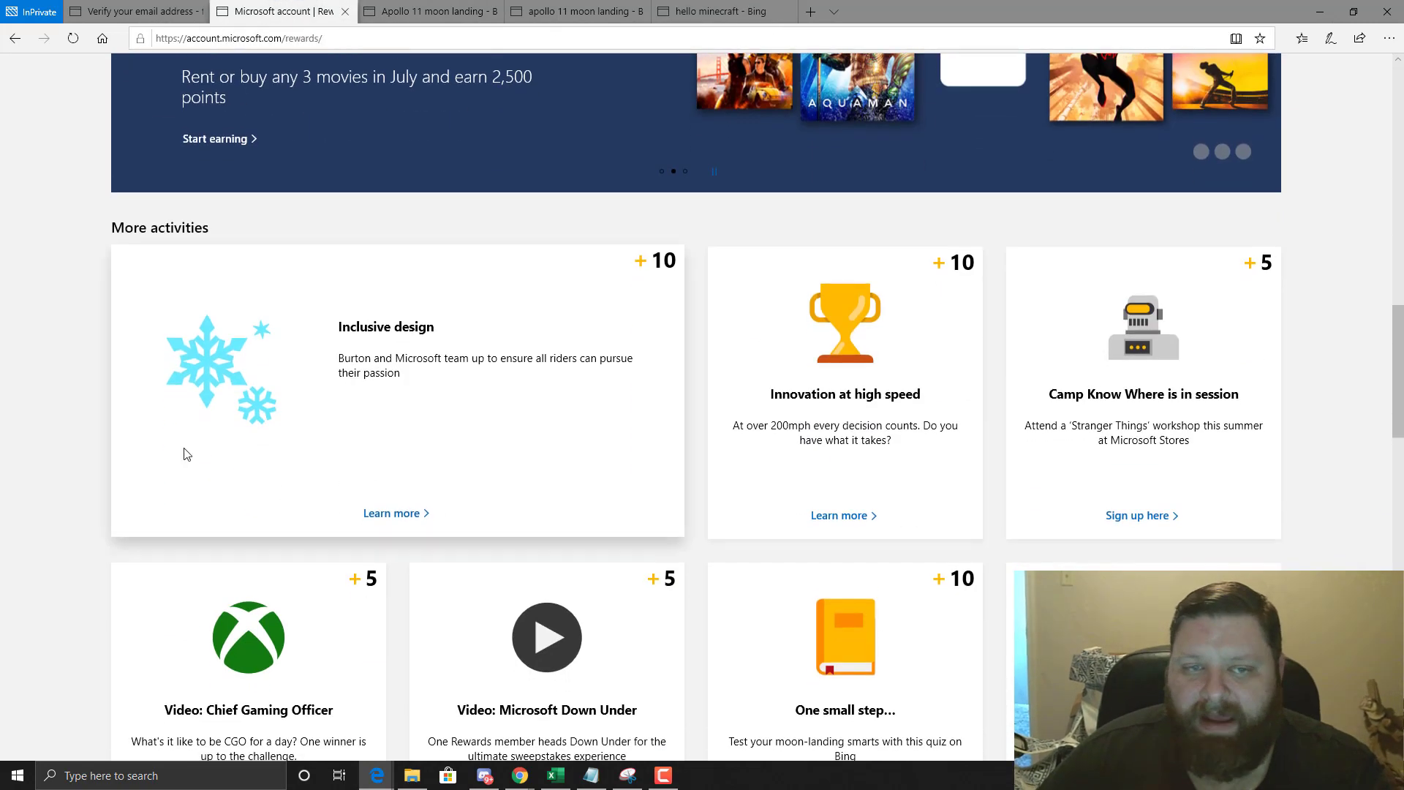
pyautogui.scroll(-3)
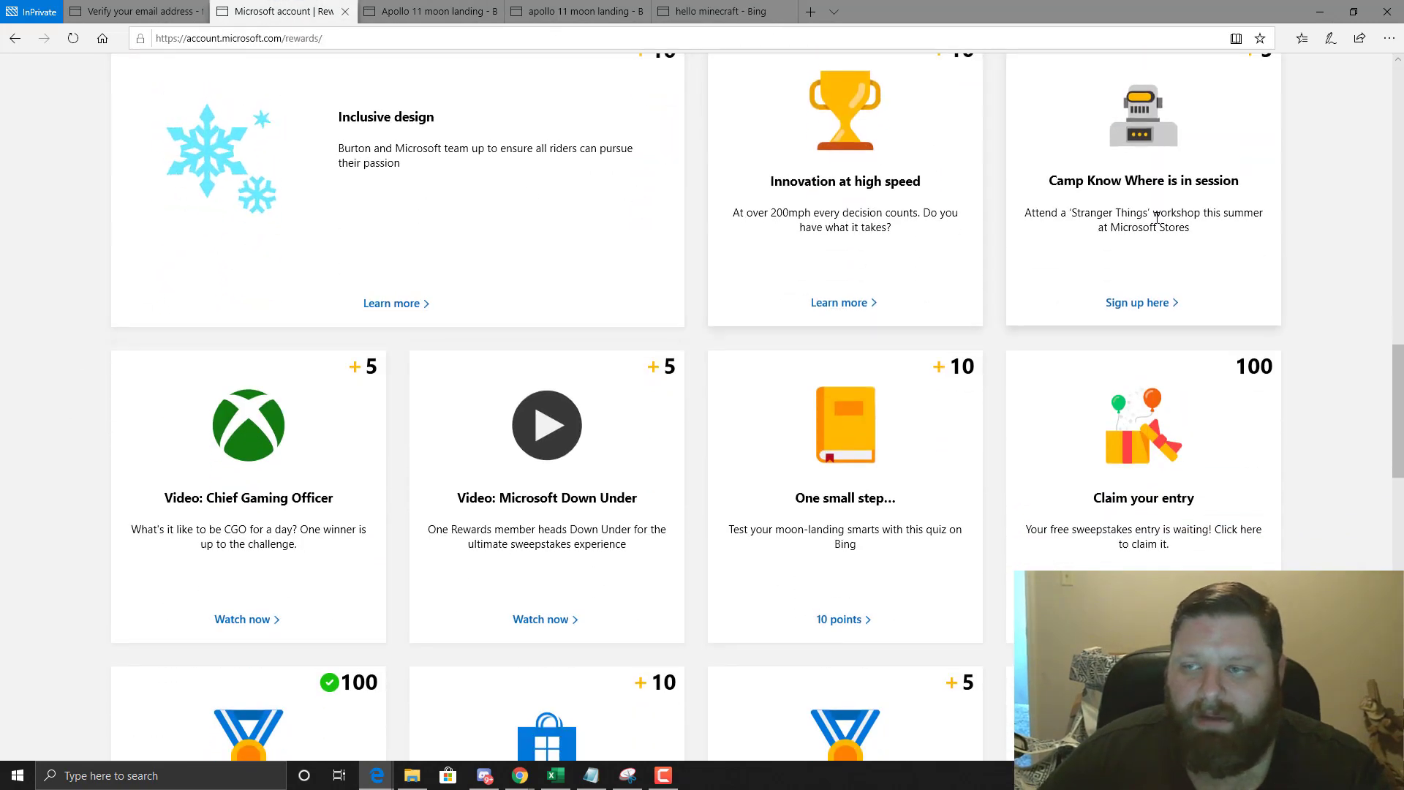
pyautogui.scroll(-3)
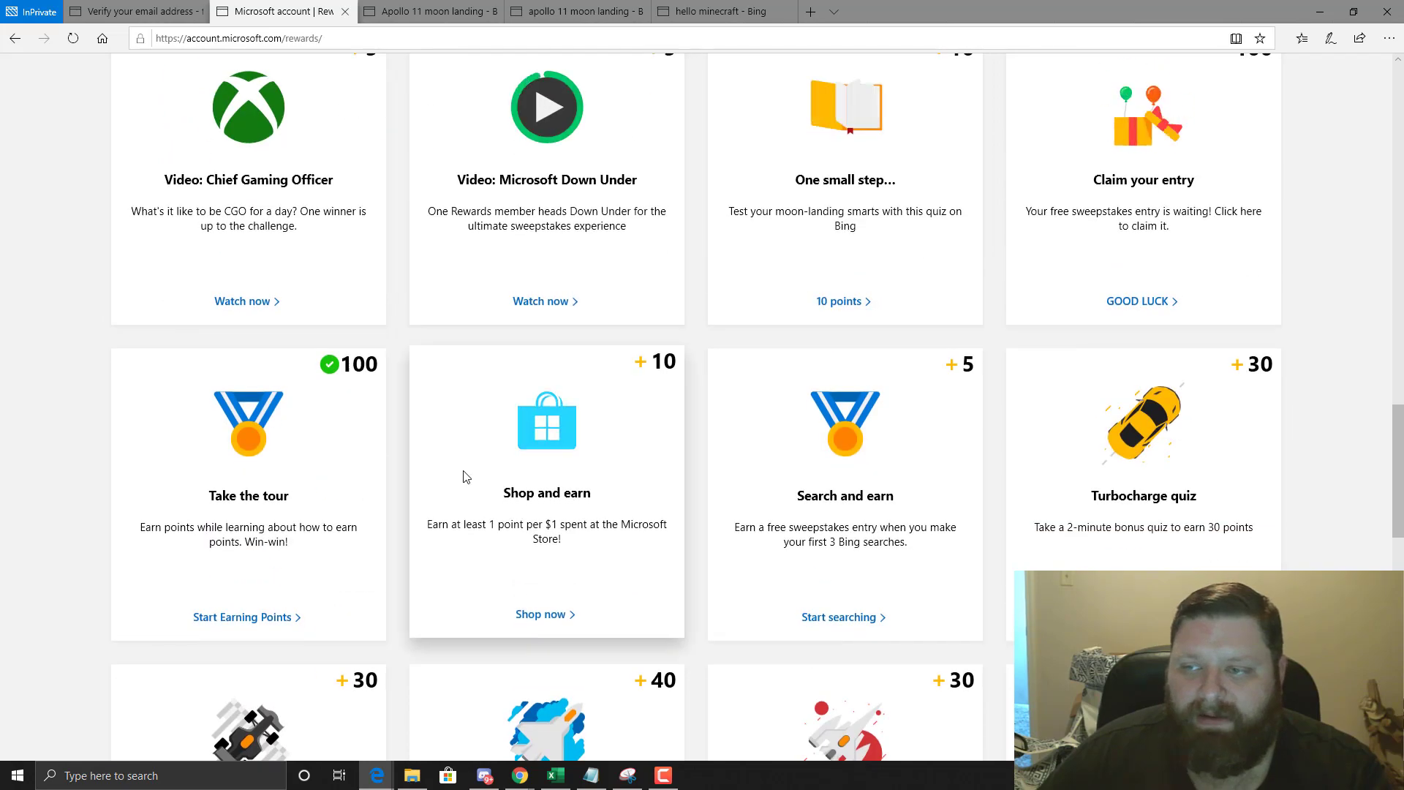
pyautogui.scroll(-3)
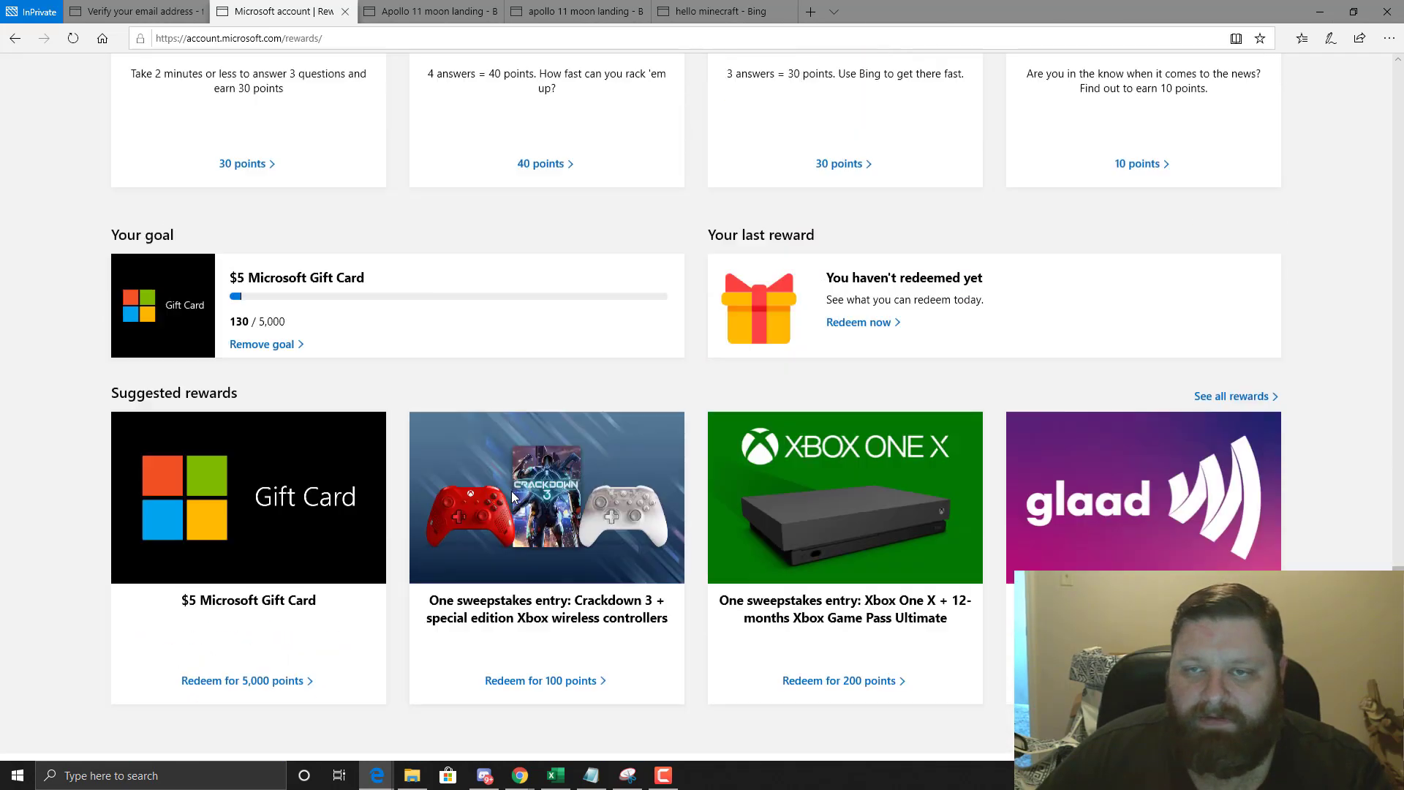
pyautogui.scroll(3)
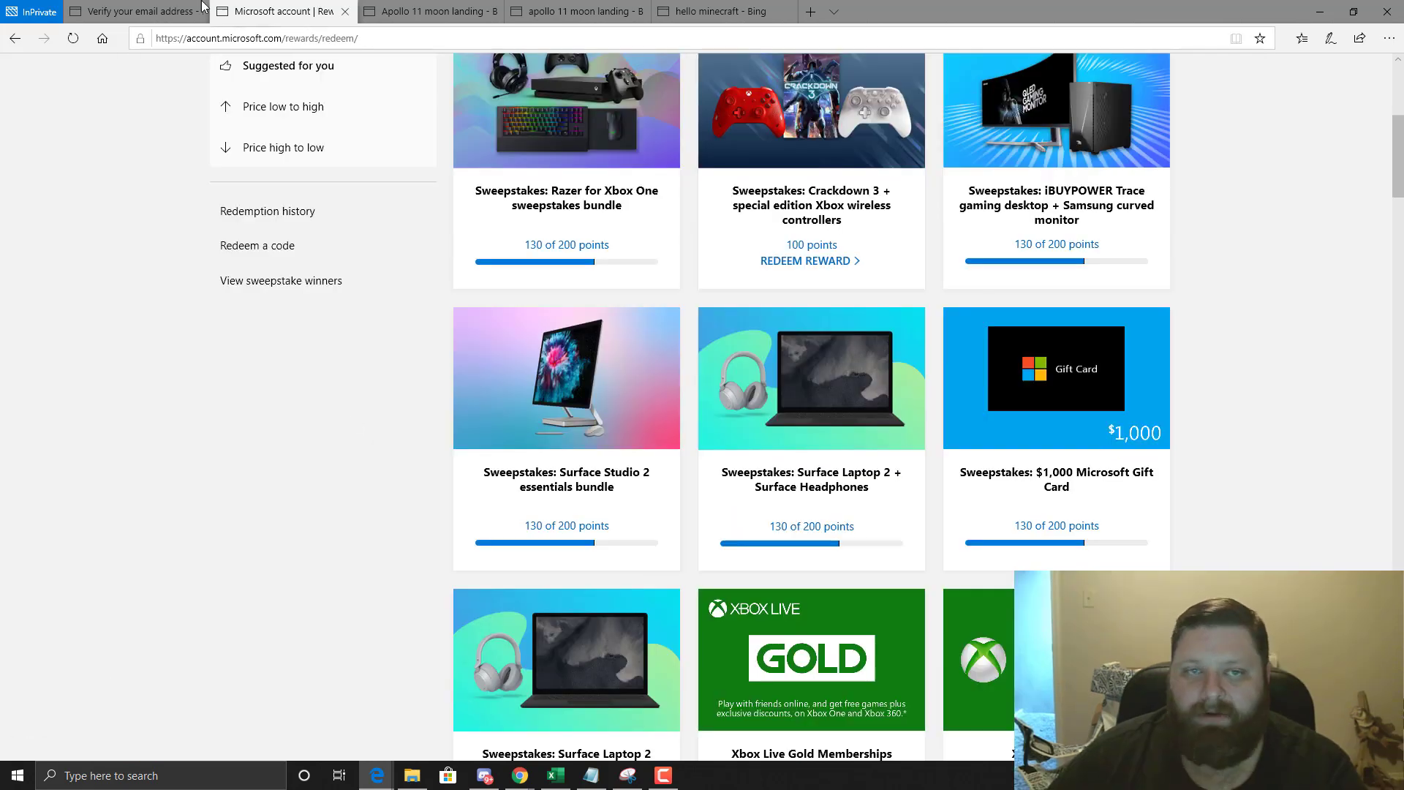
pyautogui.click(134, 10)
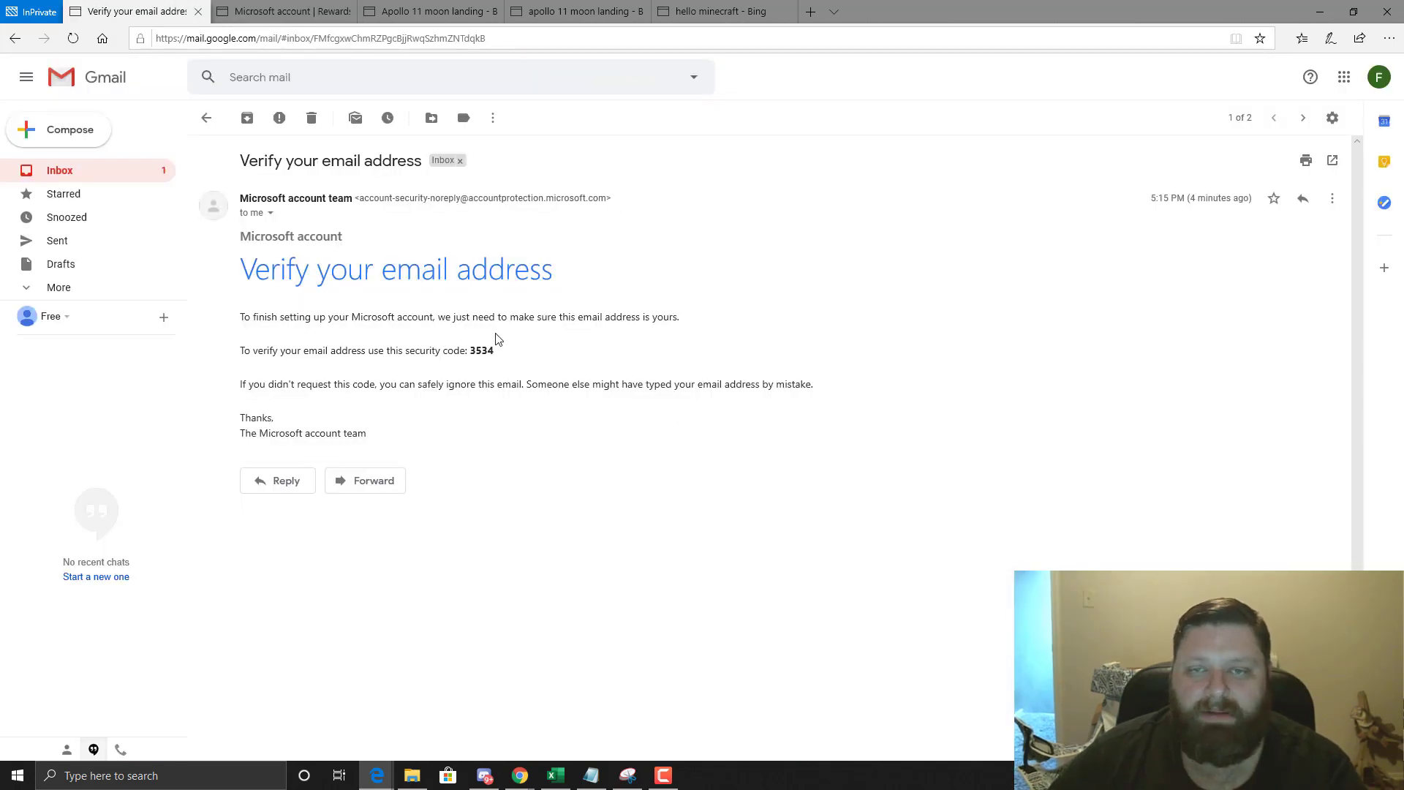
pyautogui.click(206, 117)
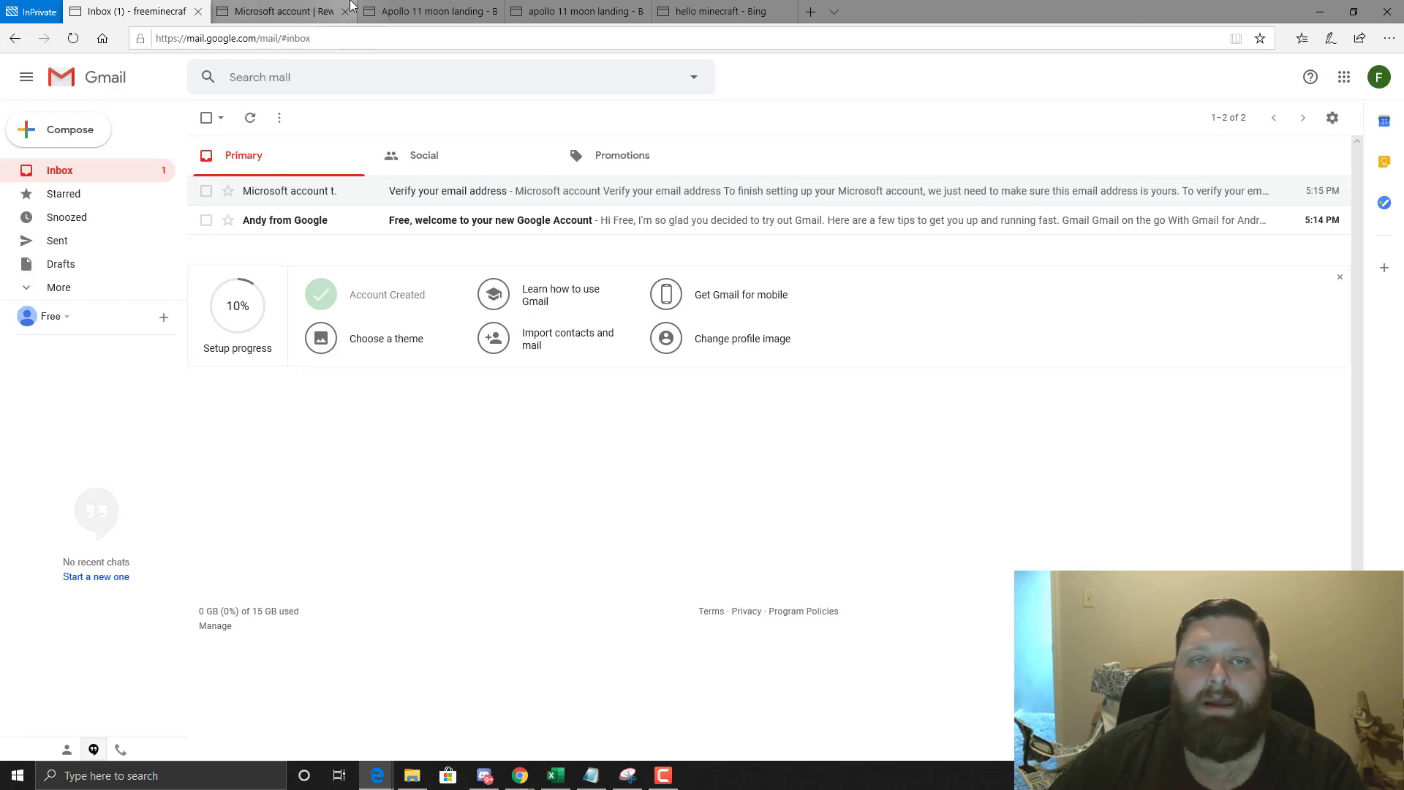
pyautogui.click(274, 10)
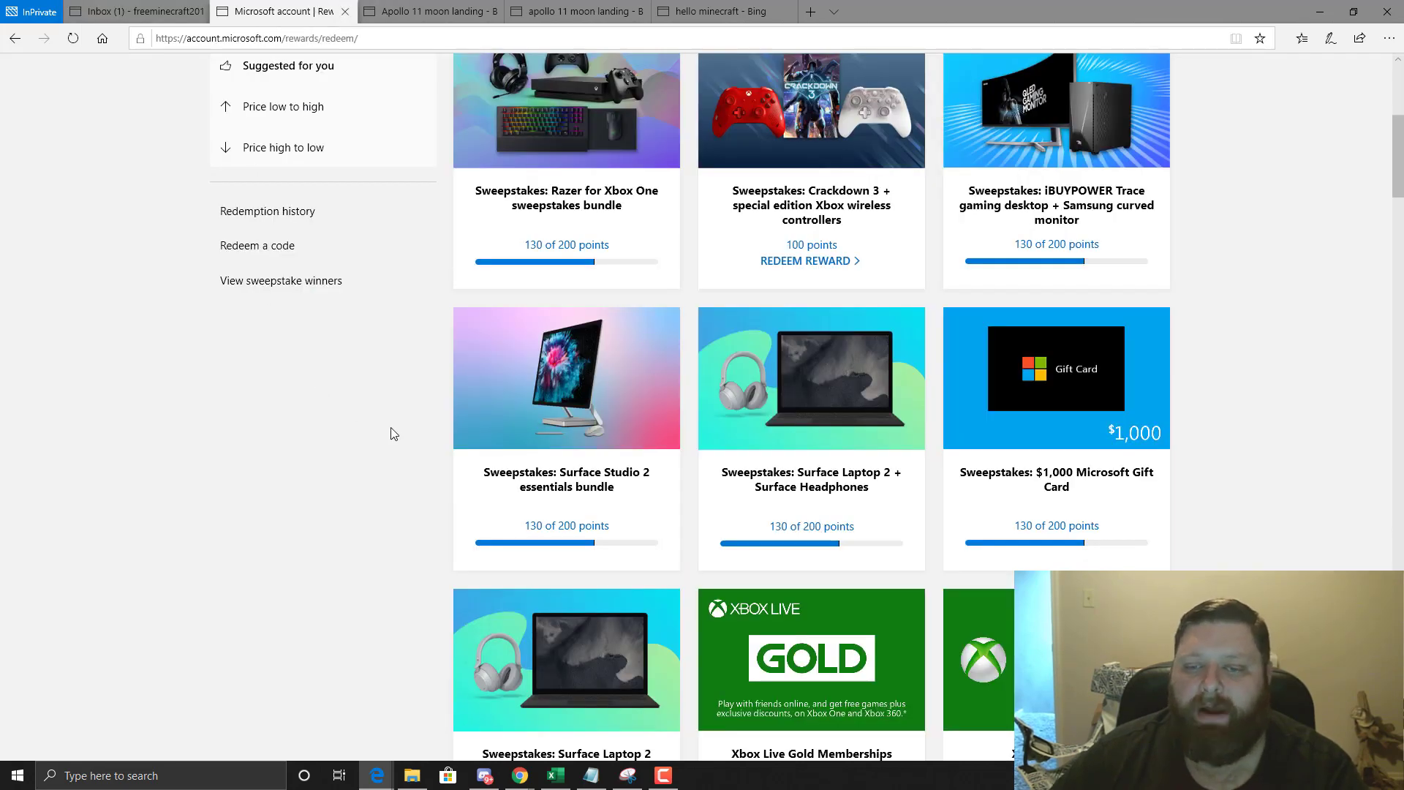
pyautogui.scroll(-3)
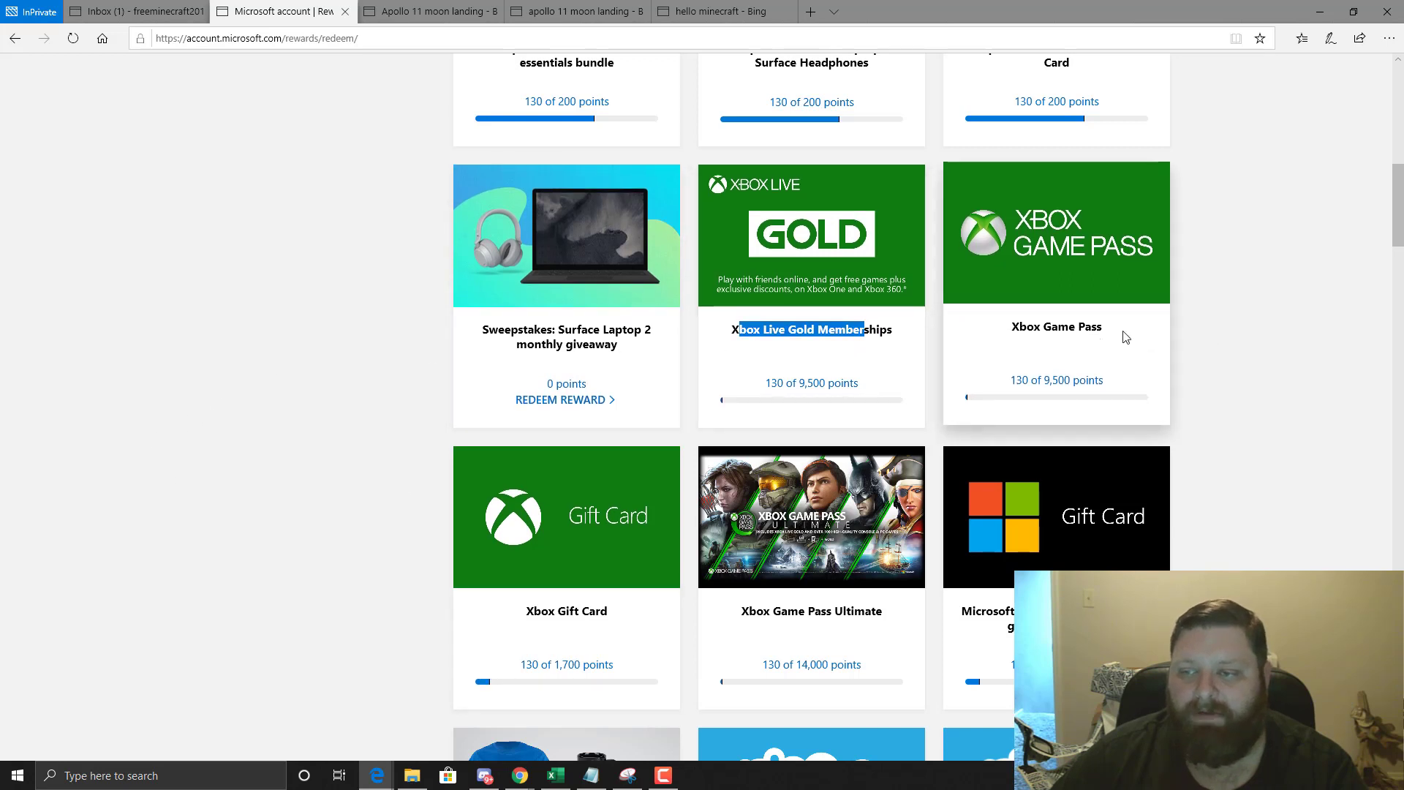
pyautogui.doubleClick(1055, 329)
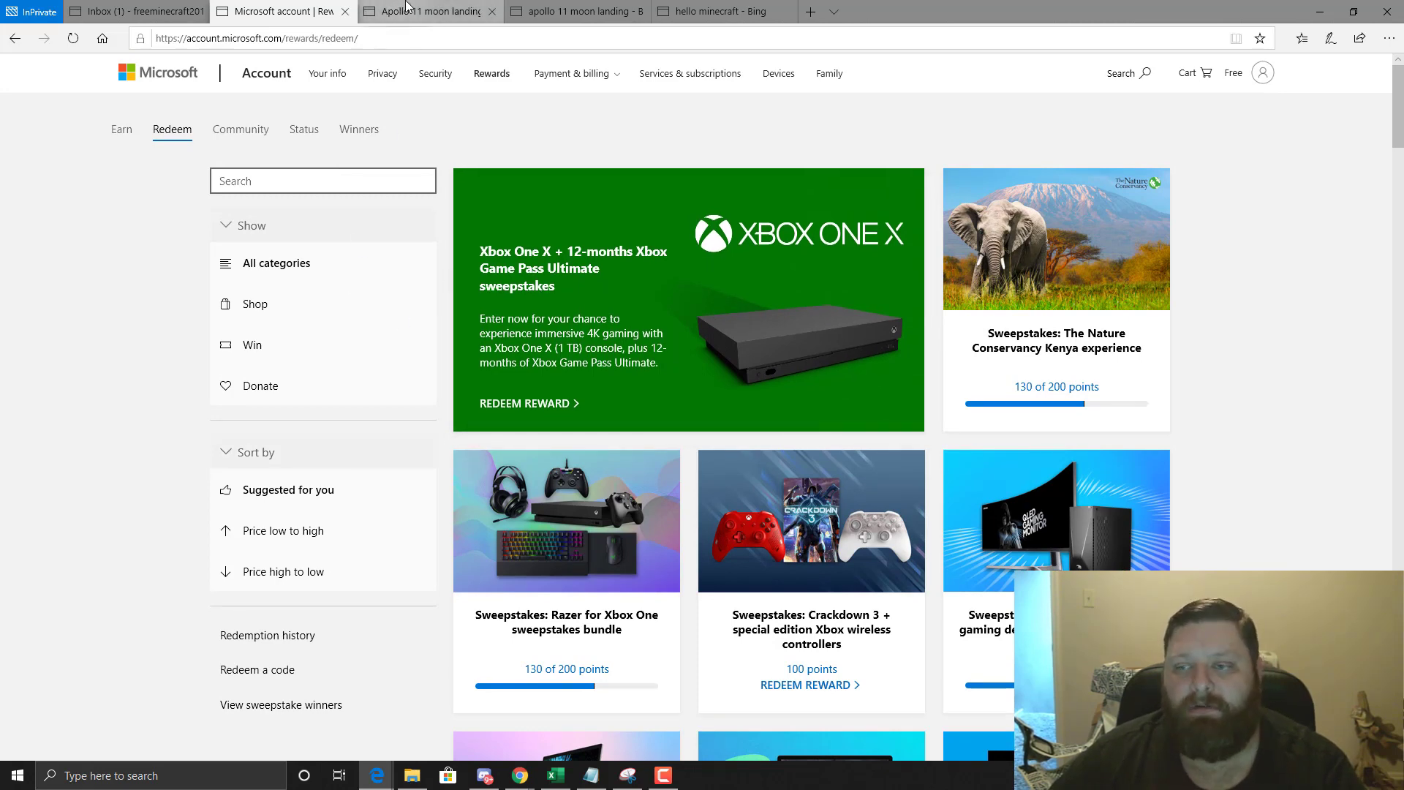
pyautogui.moveTo(435, 73)
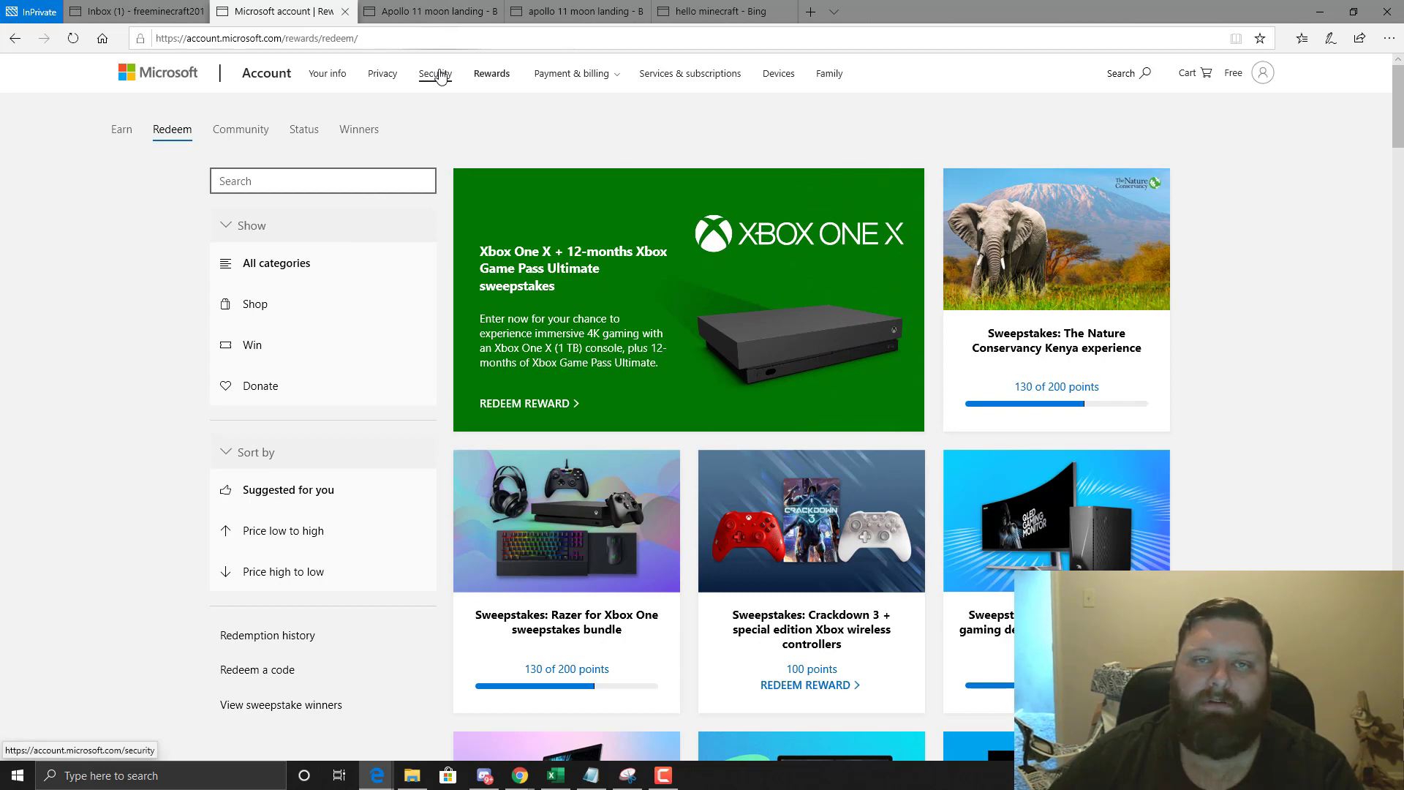
pyautogui.moveTo(566, 522)
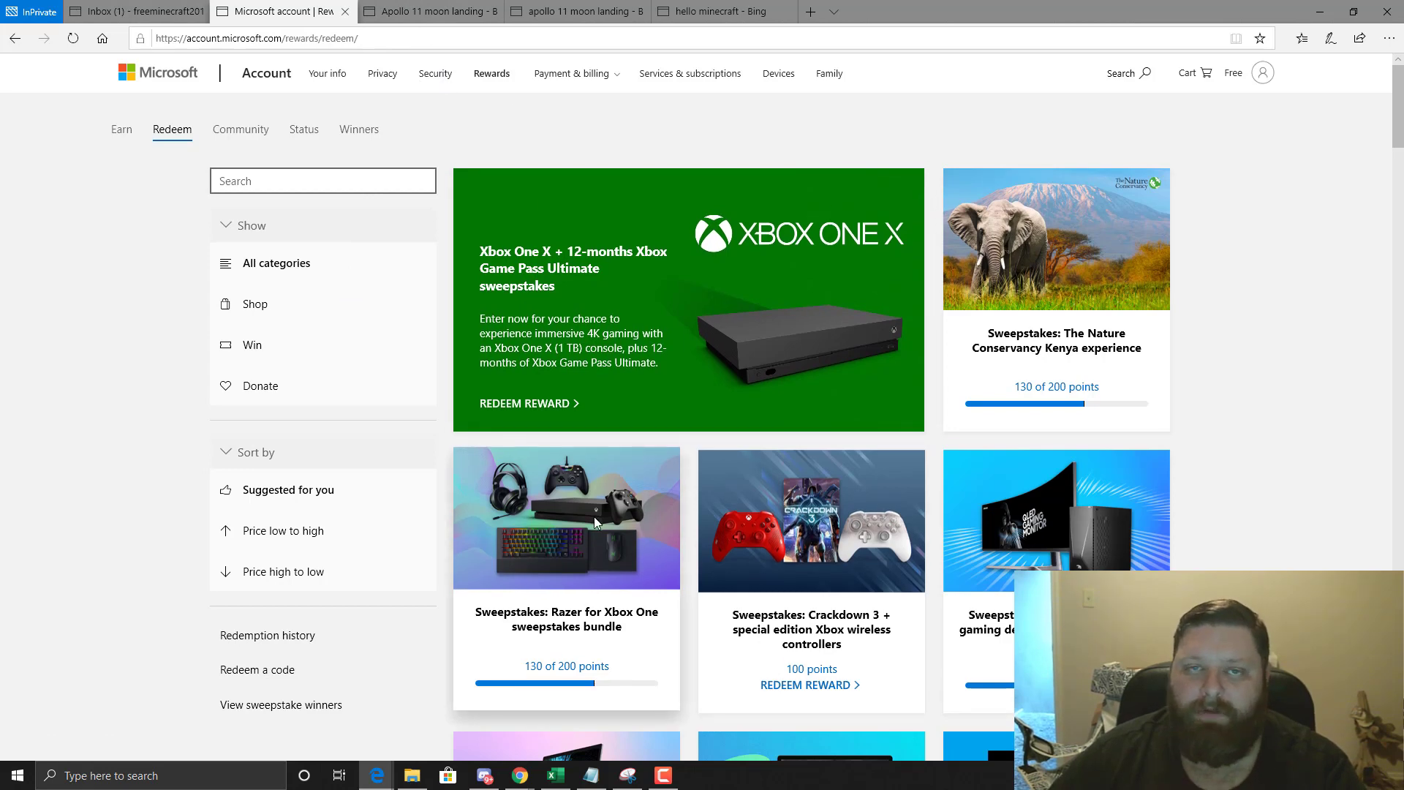
# Switch back to the Gmail inbox tab with Microsoft's verification email on top.
pyautogui.click(134, 10)
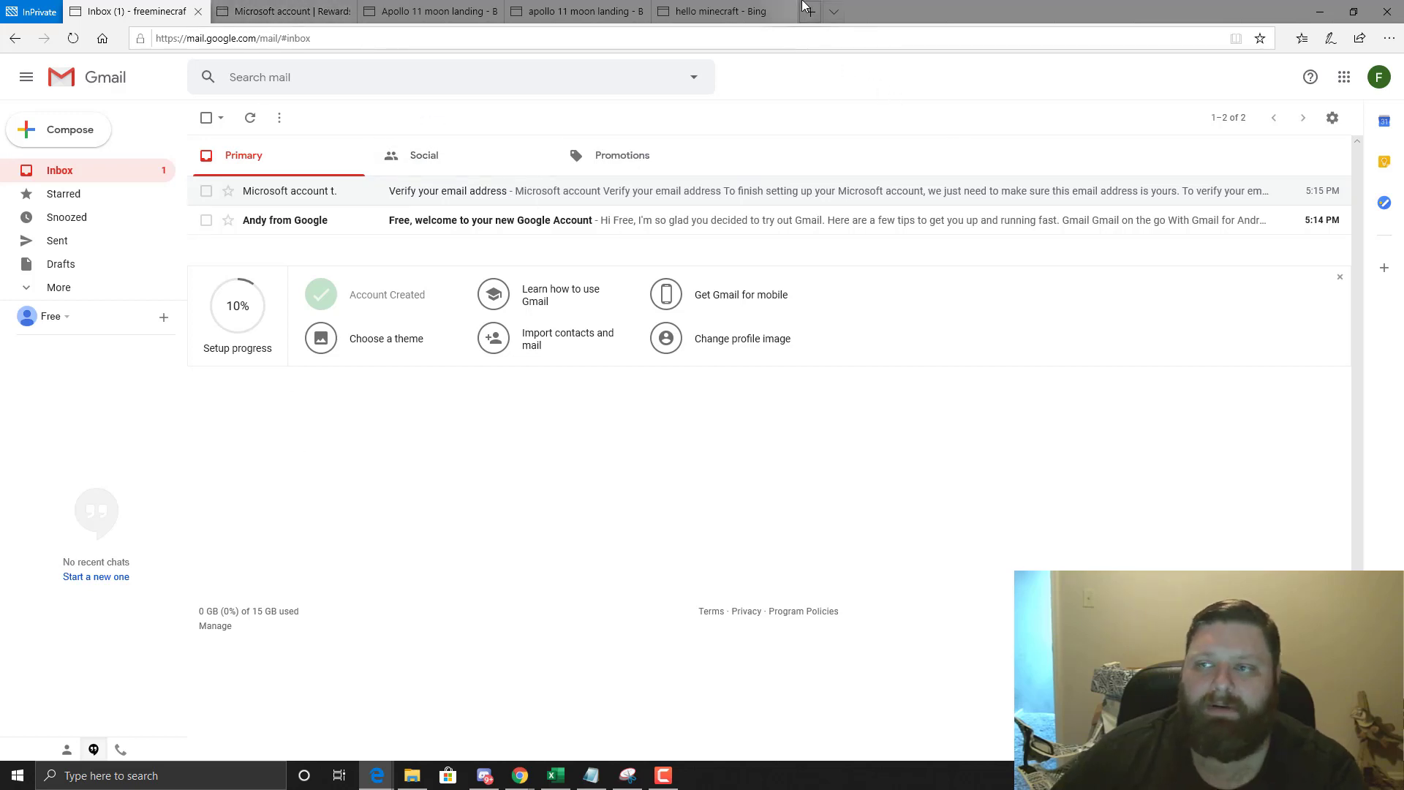
pyautogui.moveTo(372, 133)
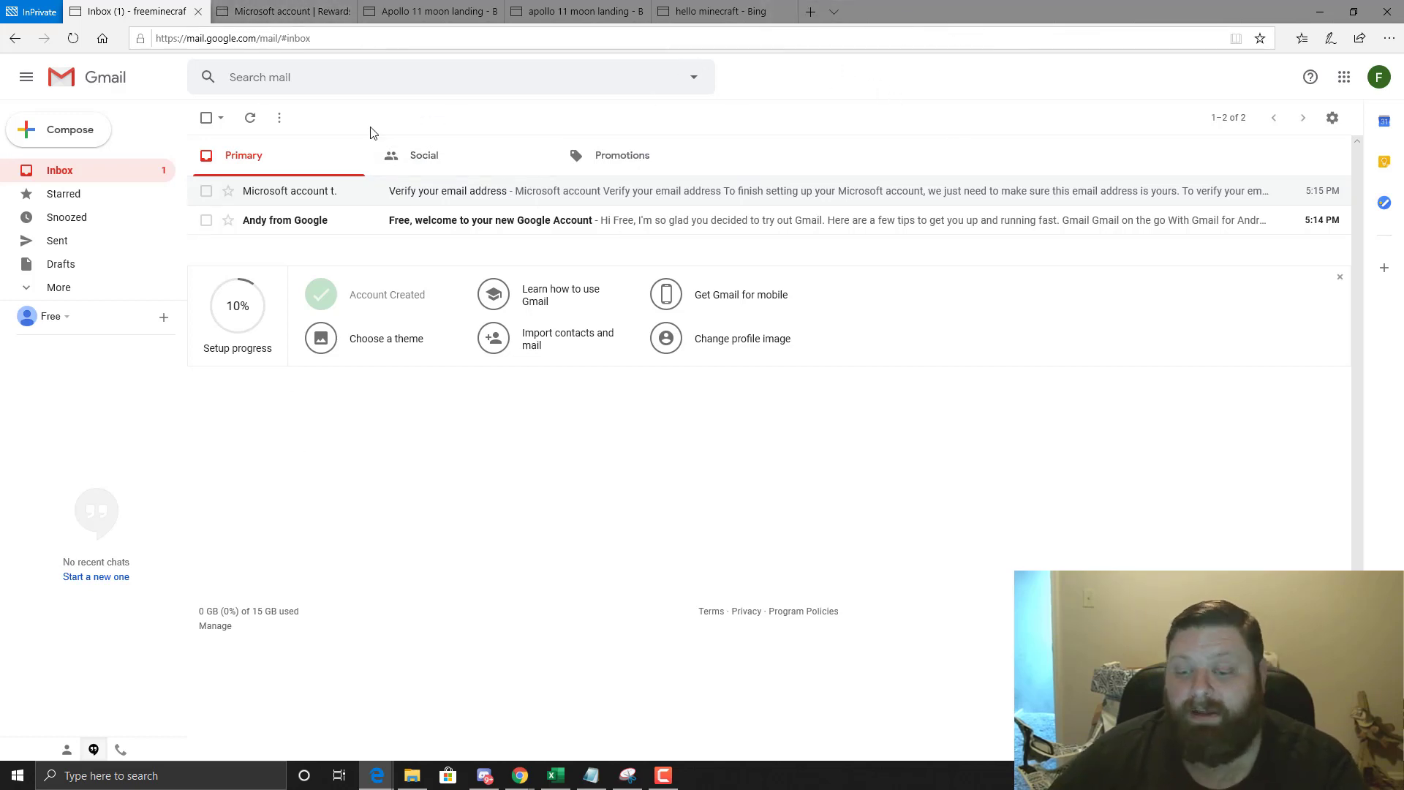